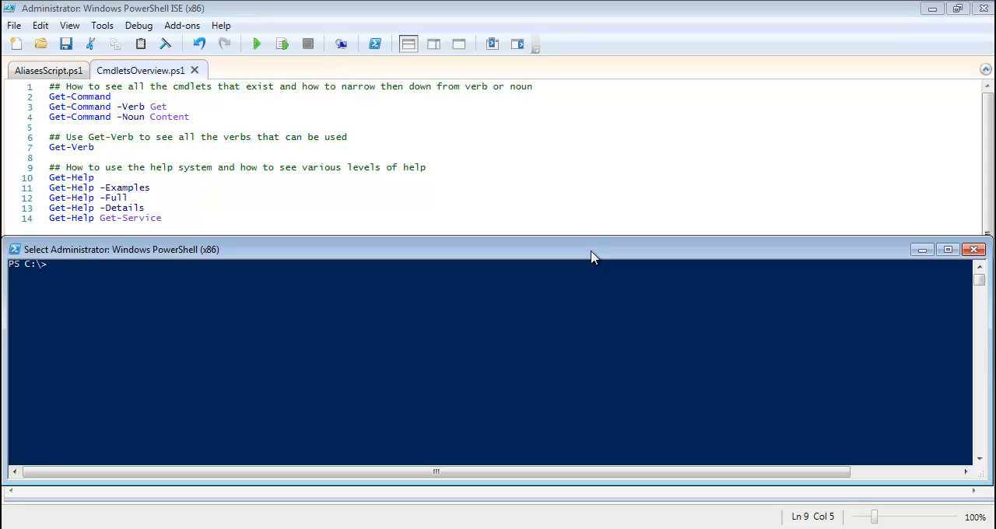
pyautogui.moveTo(429, 177)
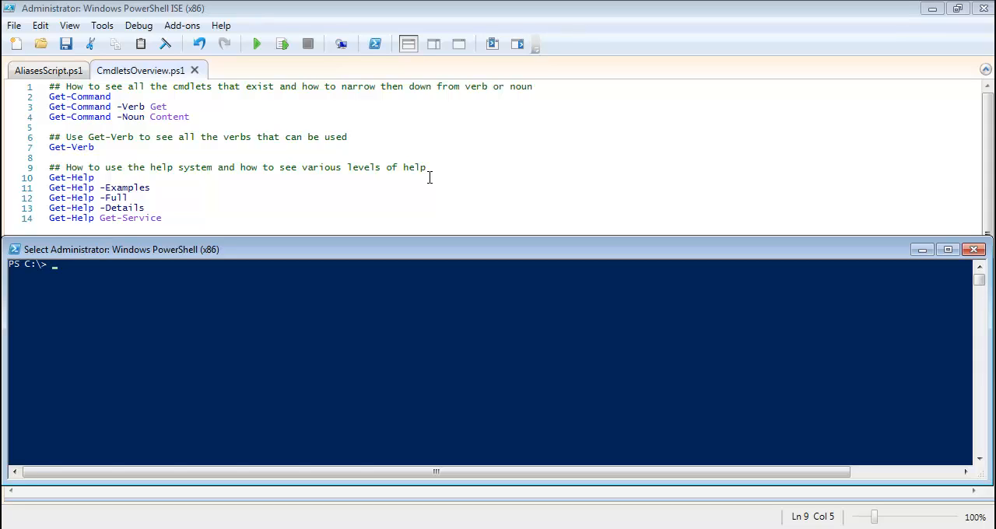
pyautogui.moveTo(257, 147)
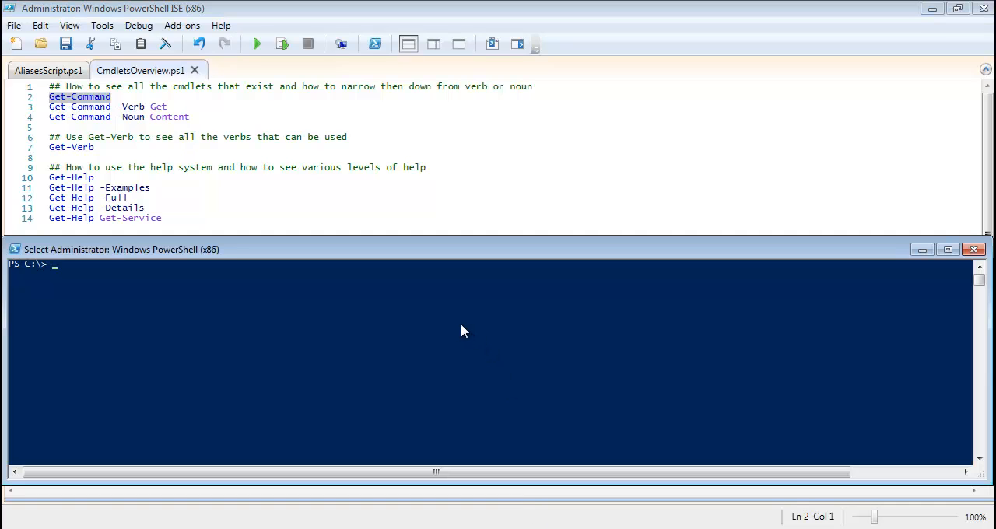
# Run Get-Command to list every available cmdlet and function.
pyautogui.write('Get-Command')
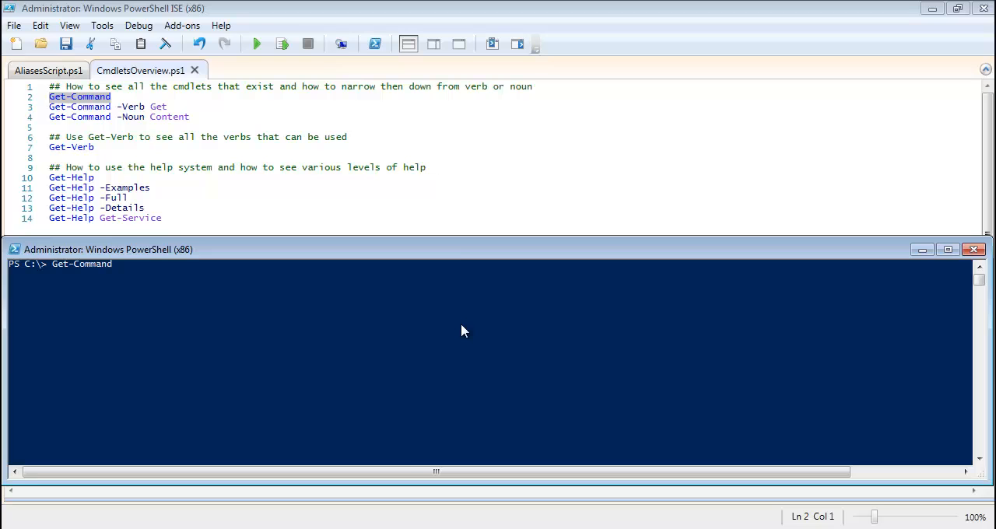
pyautogui.press('Return')
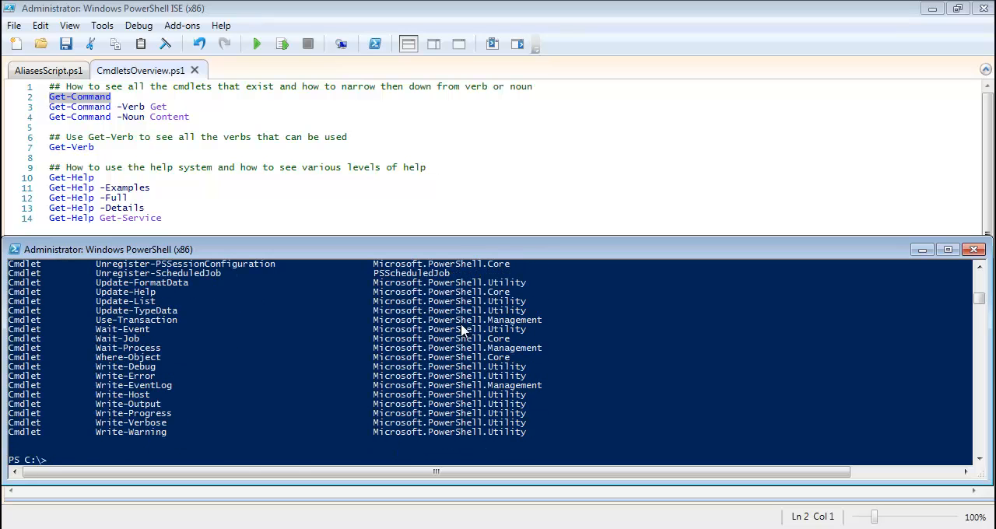
pyautogui.scroll(3)
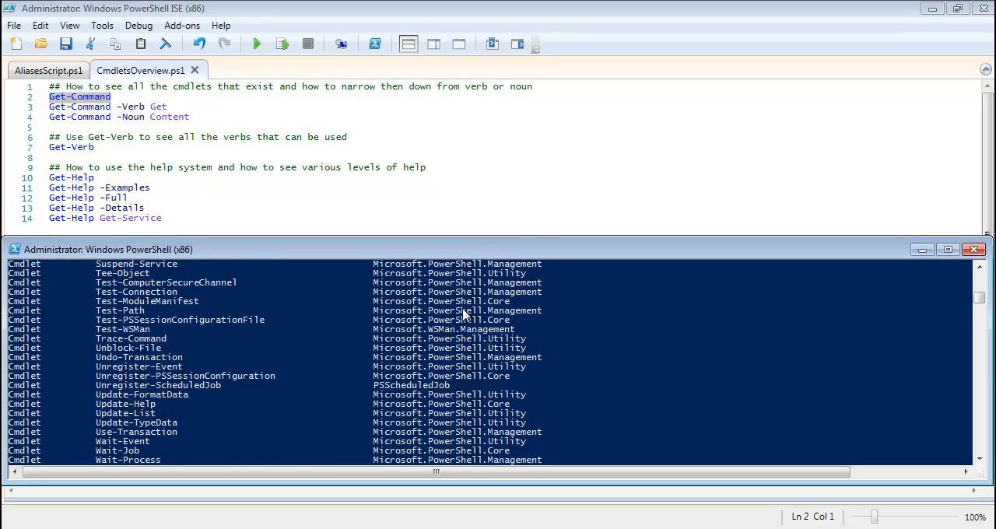
pyautogui.scroll(3)
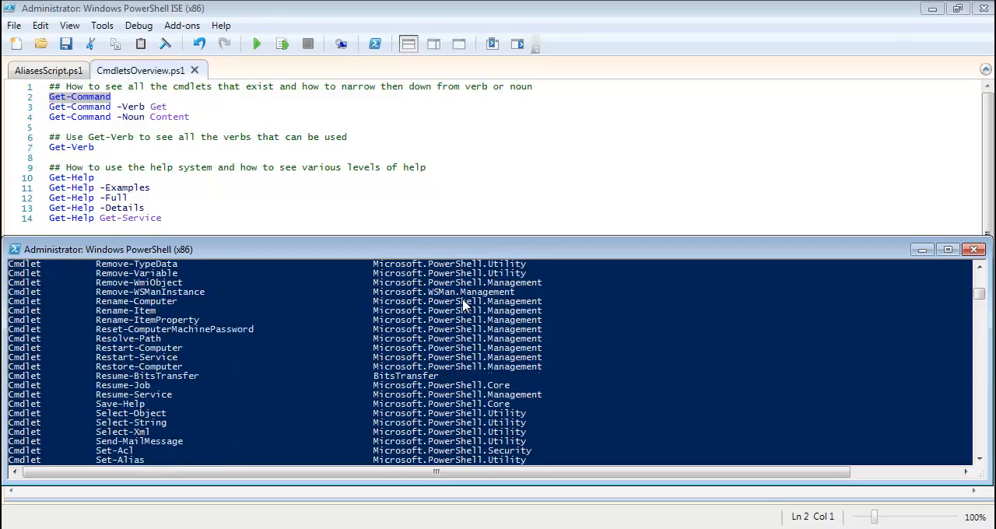
pyautogui.scroll(3)
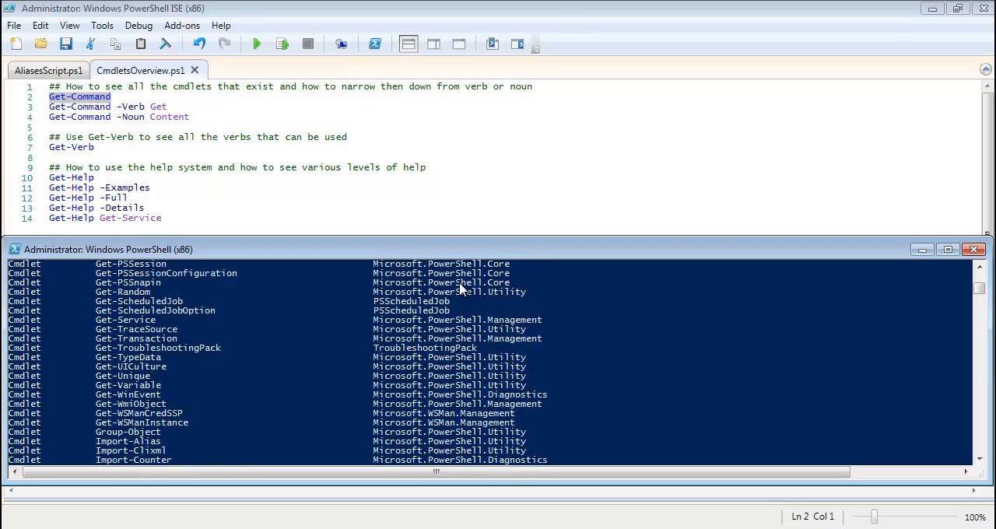
pyautogui.scroll(3)
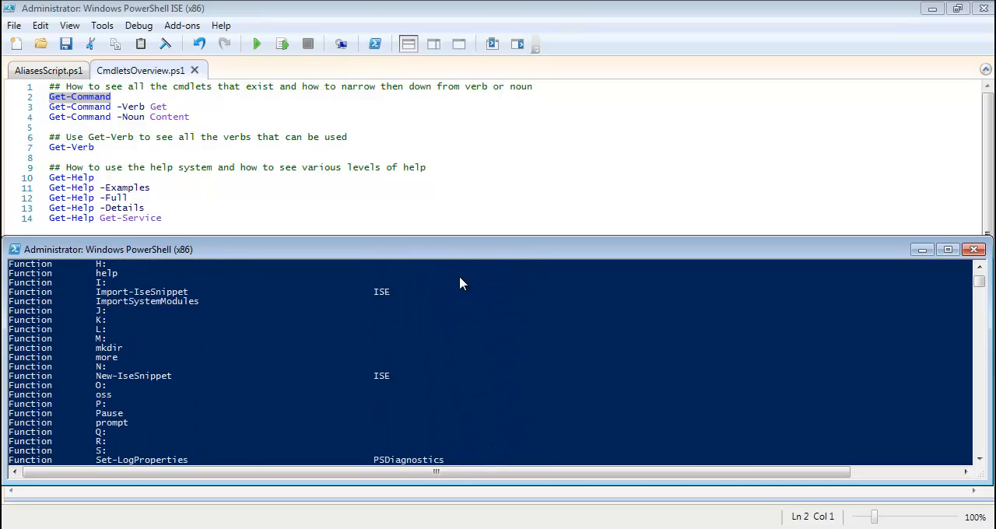
pyautogui.scroll(-3)
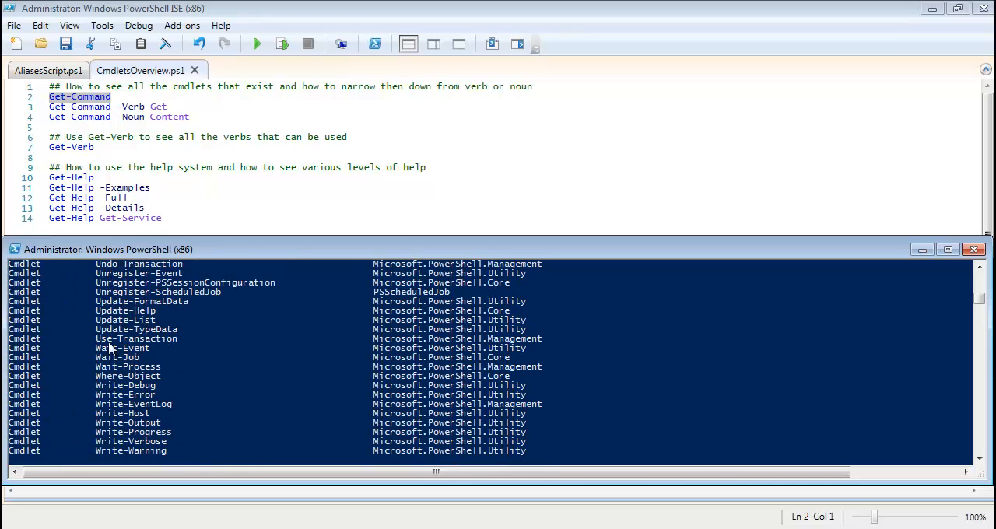
# Scroll through the full Get-Command output to review the listed commands and modules.
pyautogui.write('Get-Command')
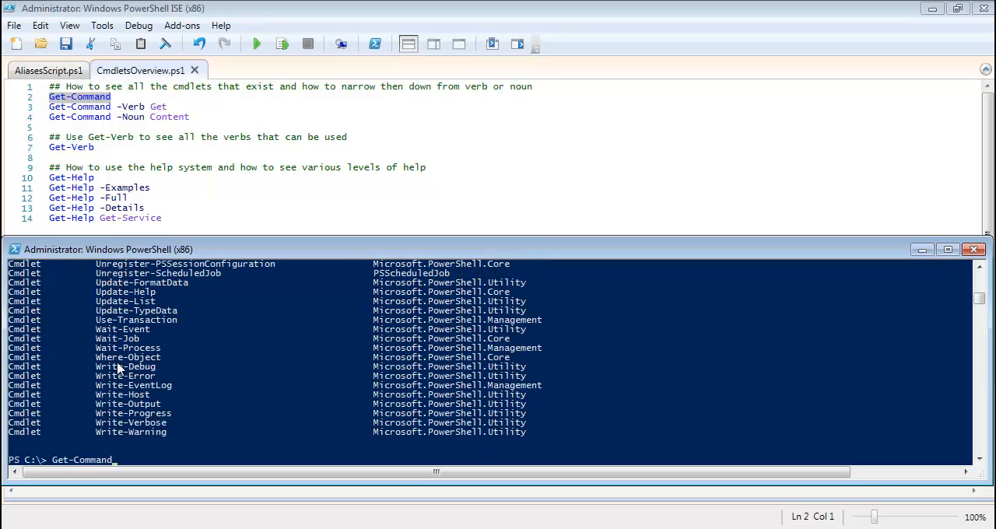
pyautogui.scroll(3)
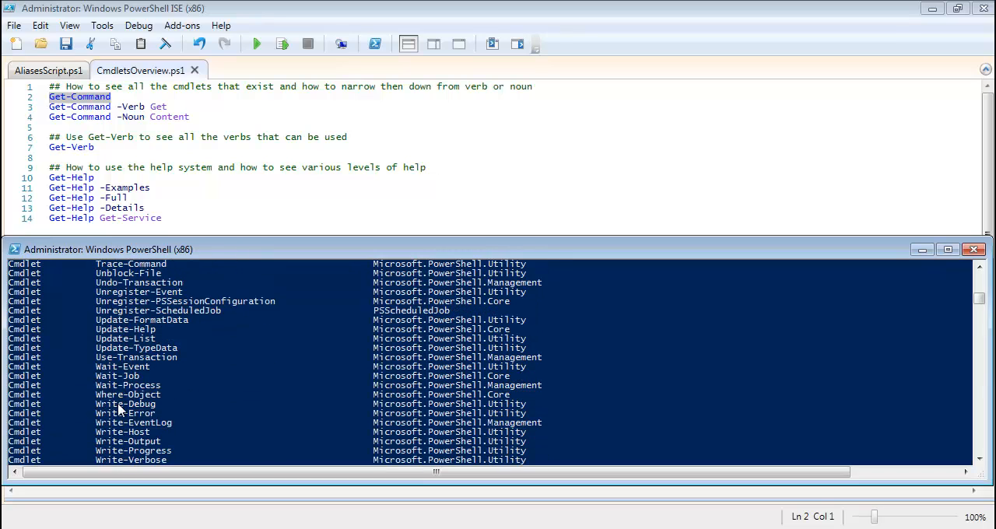
pyautogui.scroll(3)
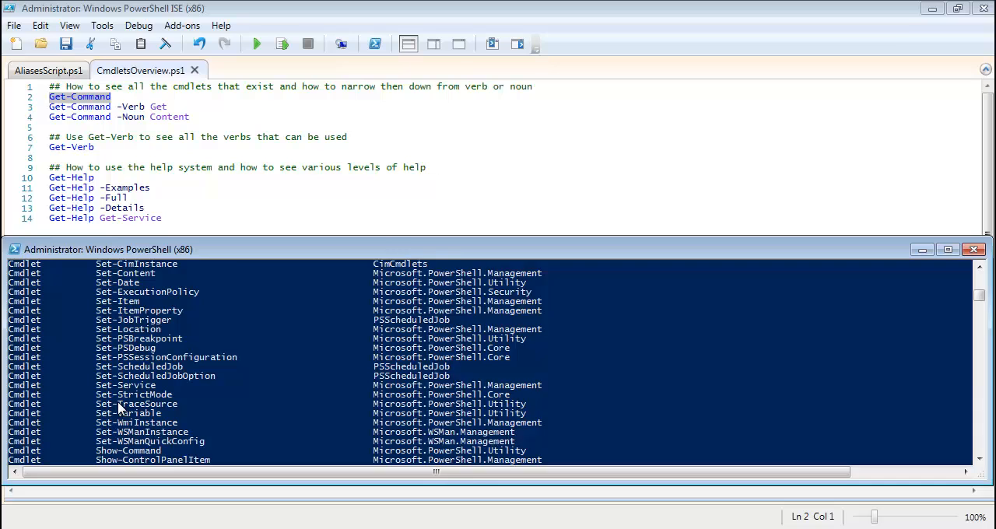
pyautogui.scroll(3)
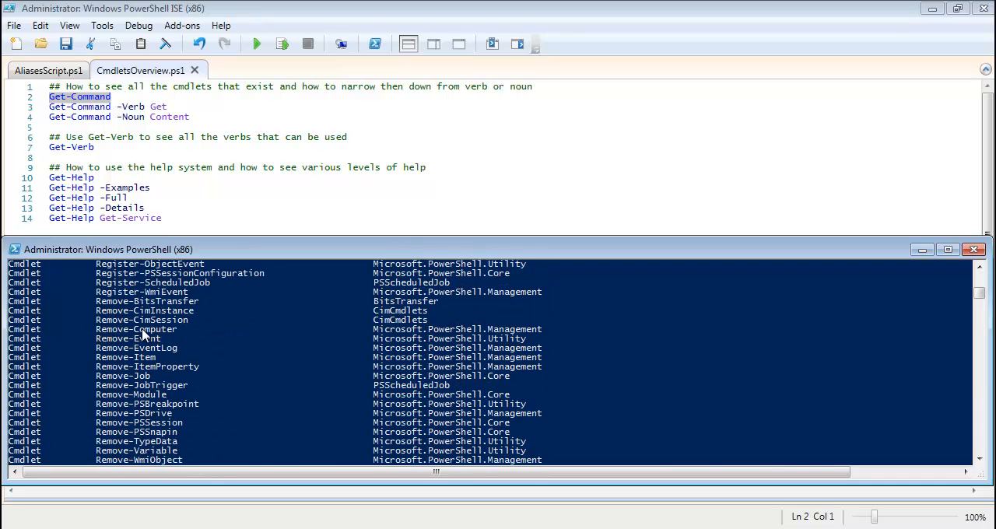
pyautogui.scroll(3)
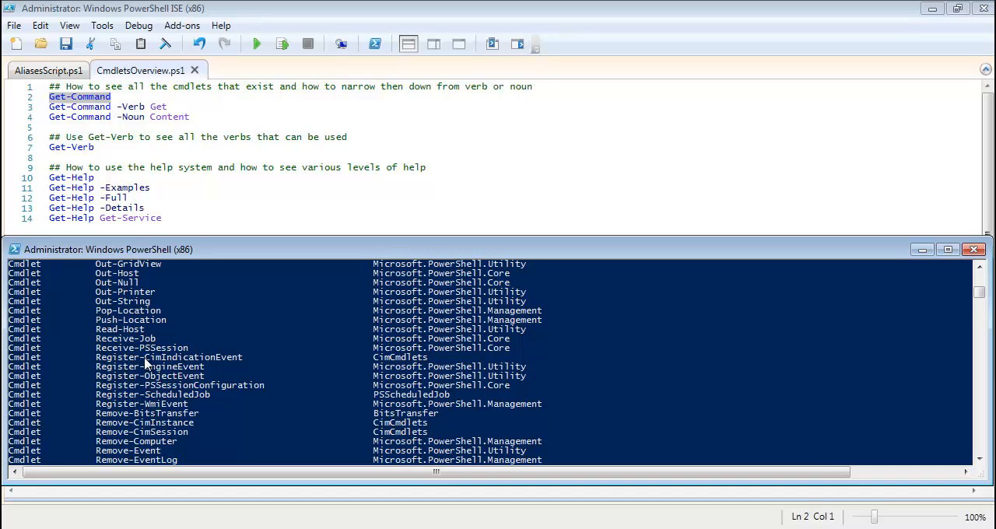
pyautogui.scroll(3)
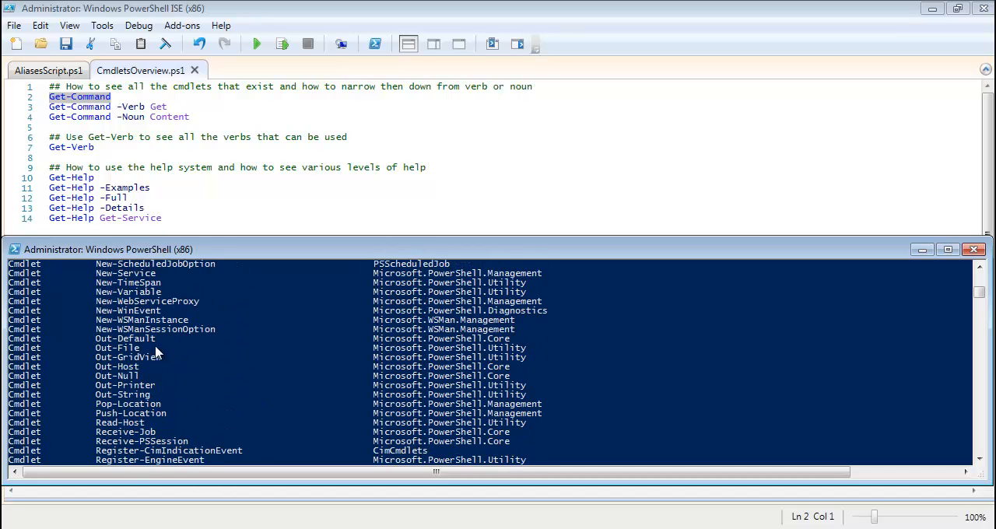
pyautogui.scroll(3)
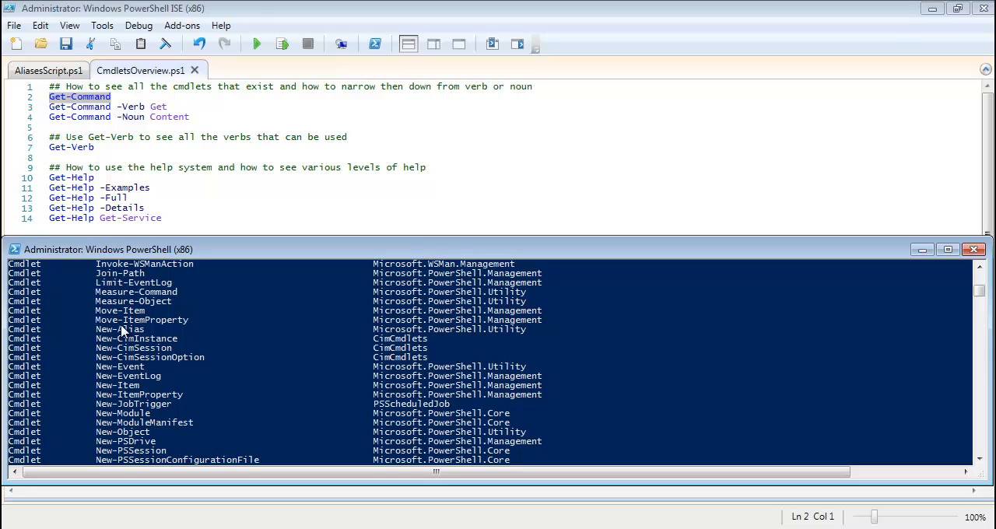
pyautogui.scroll(3)
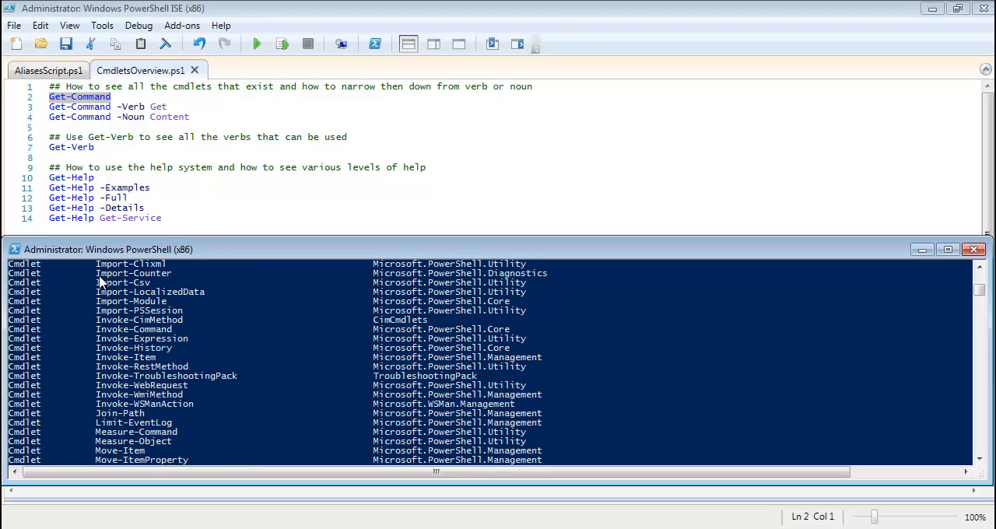
pyautogui.moveTo(137, 283)
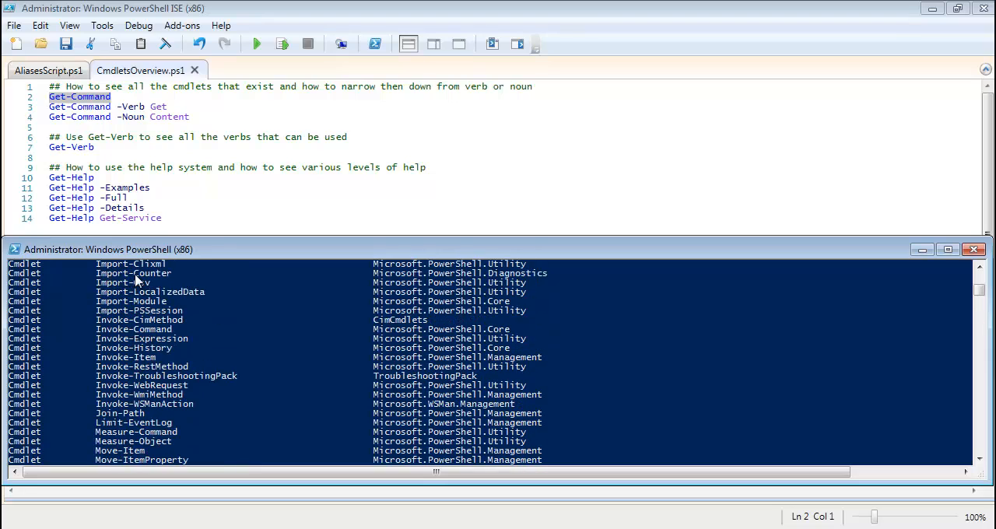
pyautogui.scroll(-3)
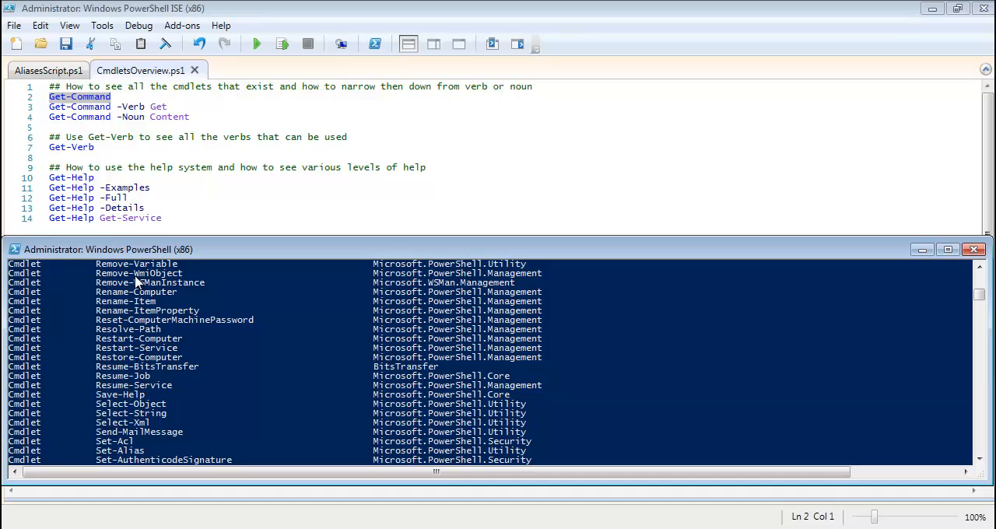
pyautogui.scroll(-3)
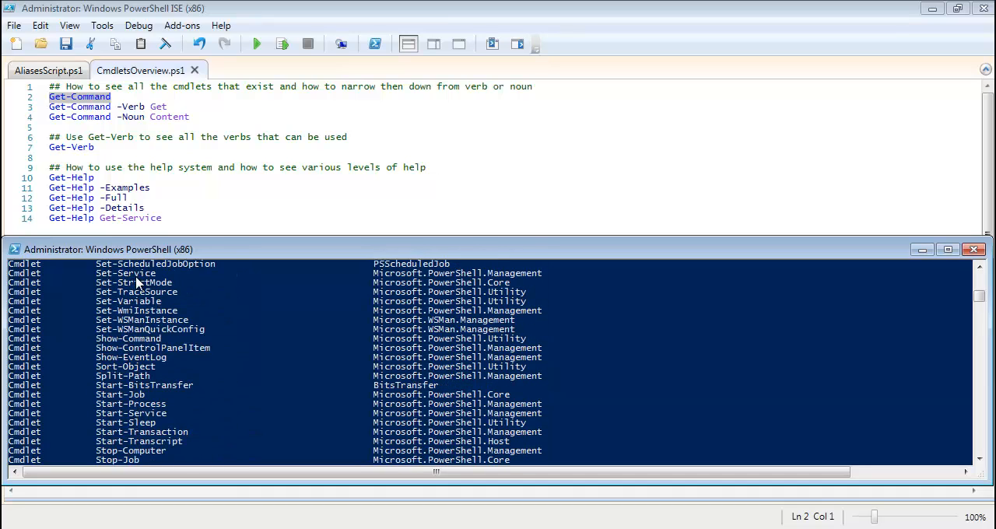
pyautogui.scroll(-3)
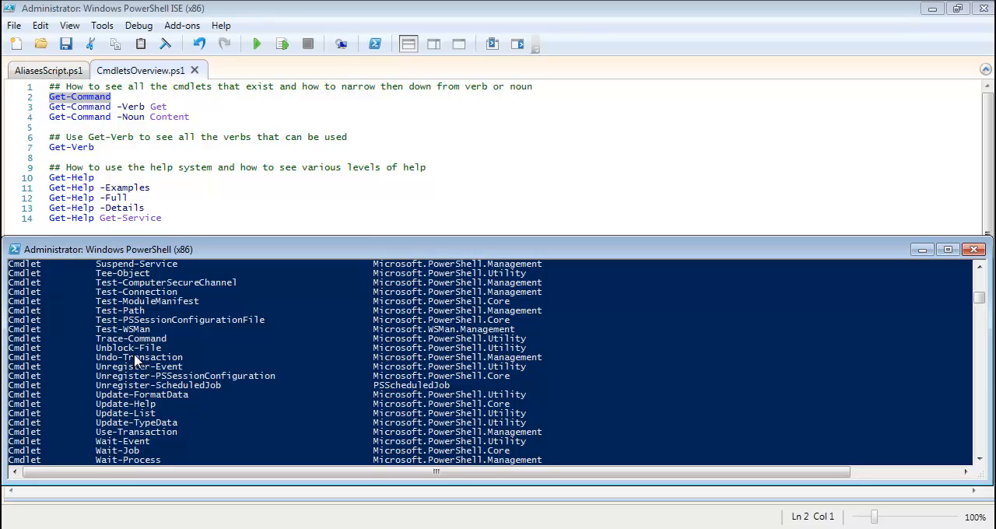
pyautogui.moveTo(193, 381)
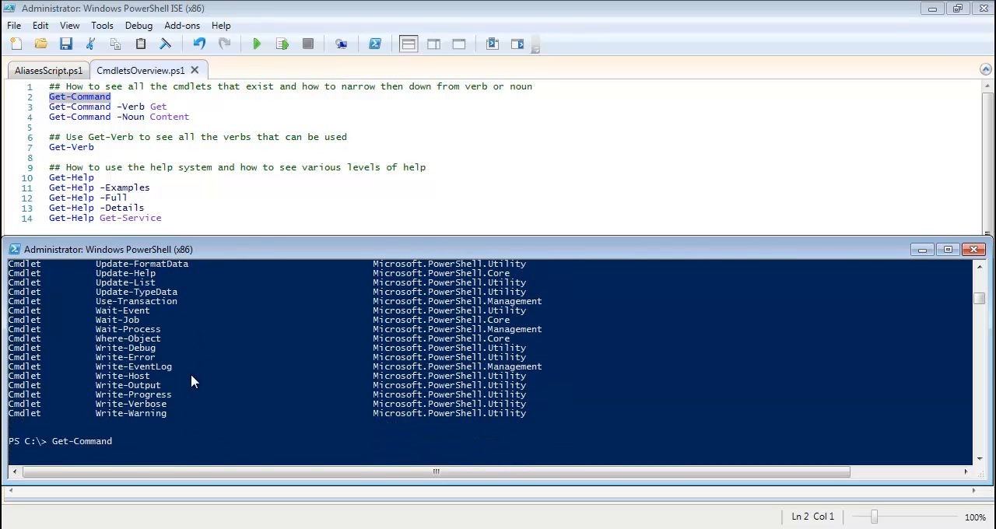
pyautogui.scroll(3)
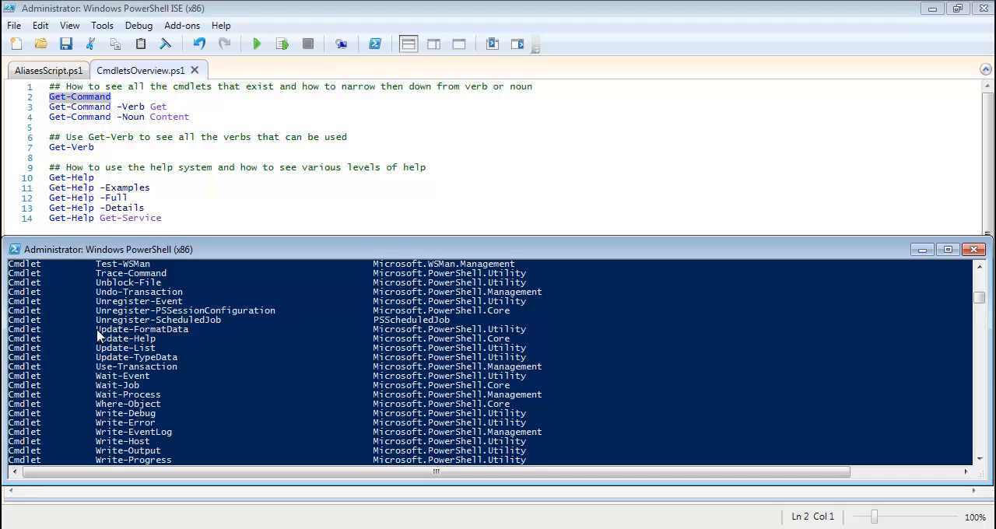
pyautogui.moveTo(163, 299)
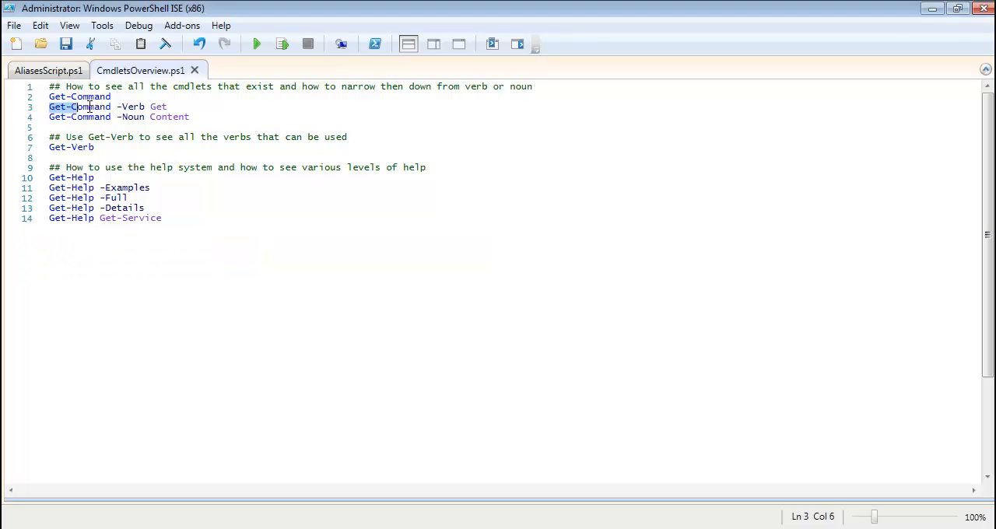
# Return to the console prompt and begin entering Get-Verb.
pyautogui.rightClick(143, 106)
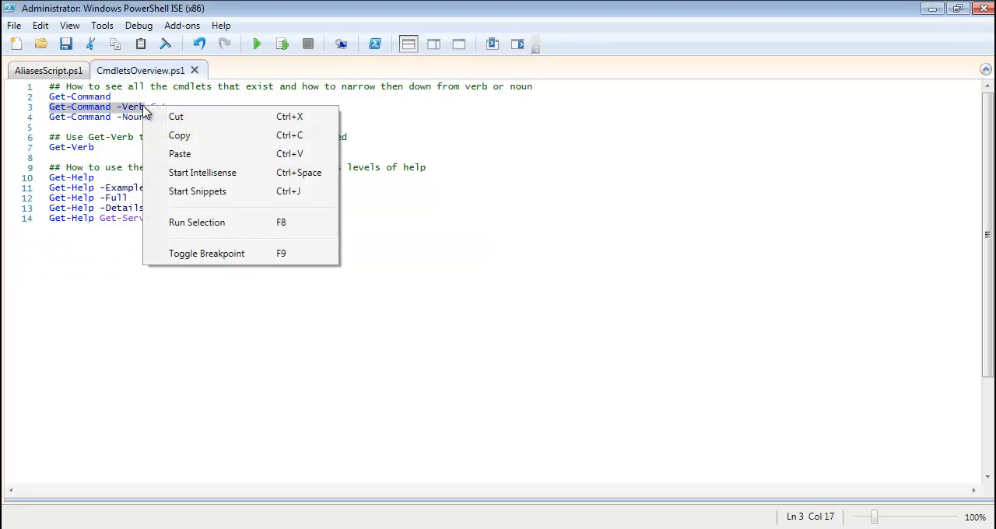
pyautogui.click(196, 221)
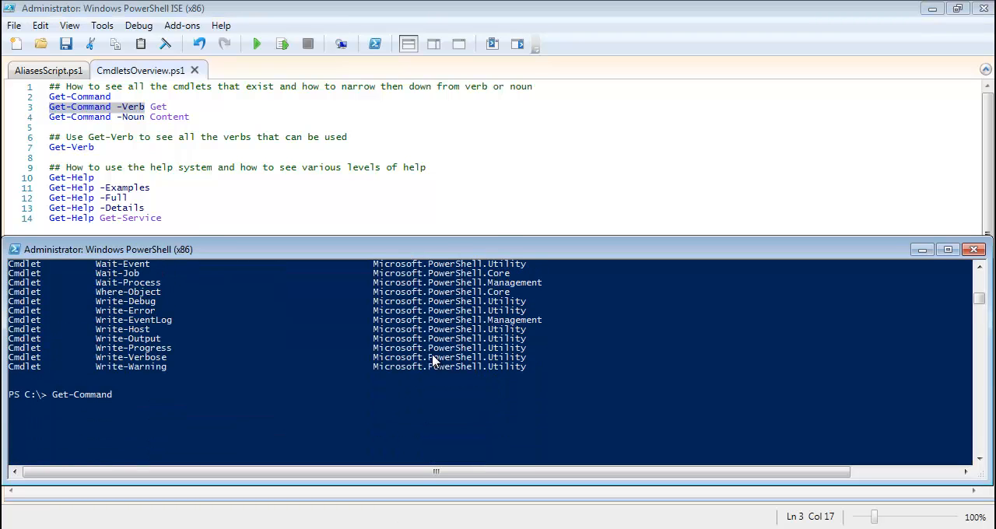
pyautogui.write('get')
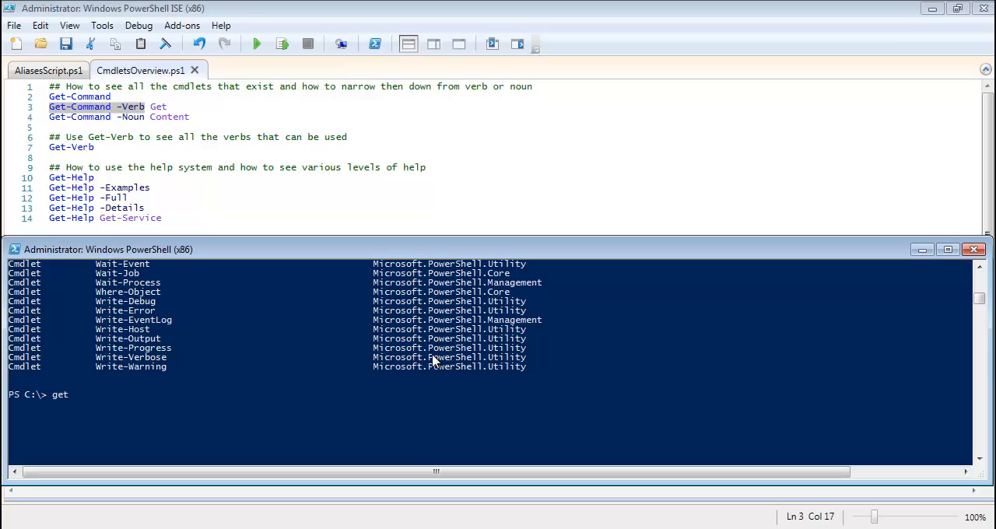
pyautogui.write('-Verb')
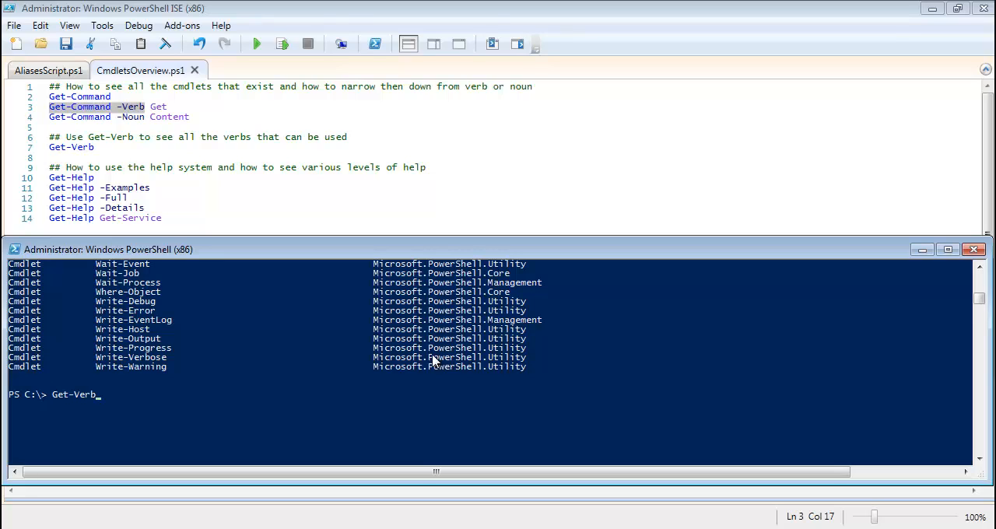
# Run Get-Verb and review the approved verbs with their groups to the end of the list.
pyautogui.press('Return')
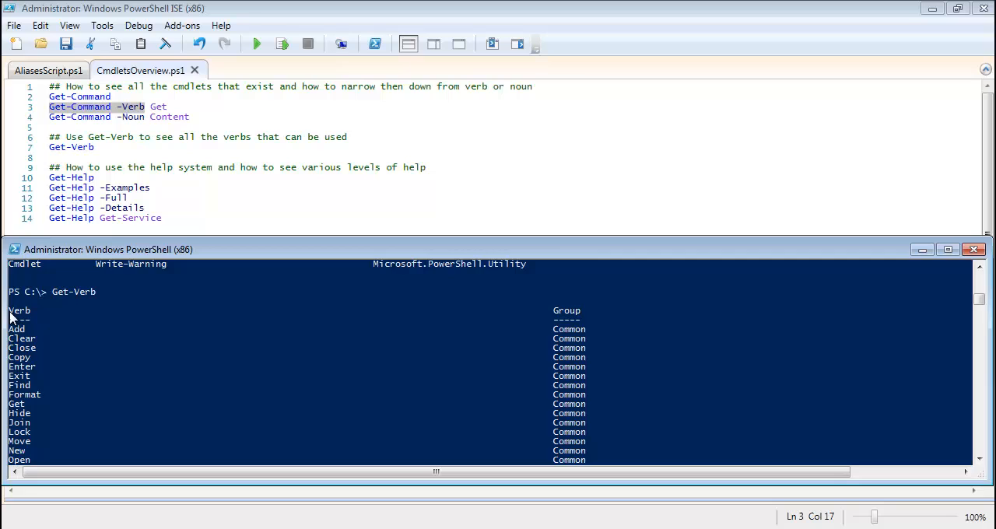
pyautogui.scroll(-3)
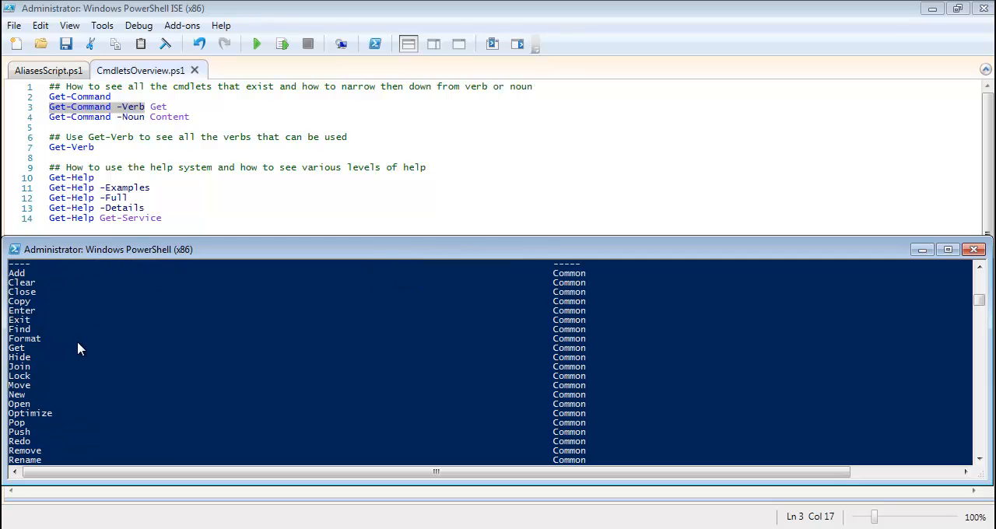
pyautogui.moveTo(30, 426)
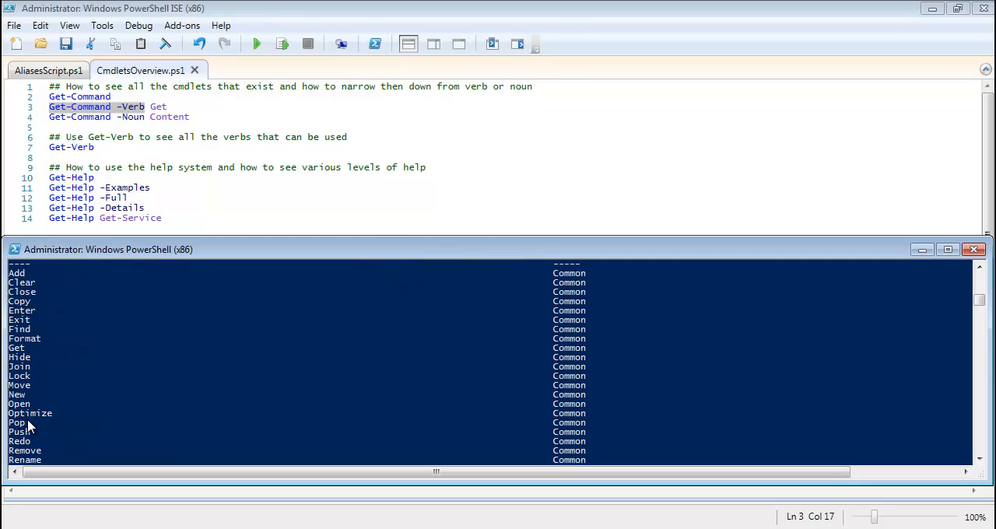
pyautogui.scroll(-3)
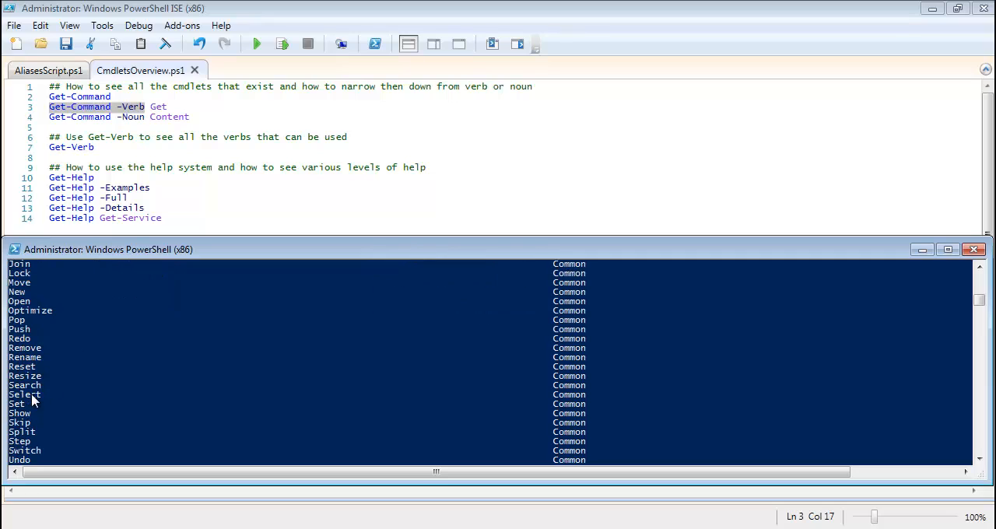
pyautogui.scroll(3)
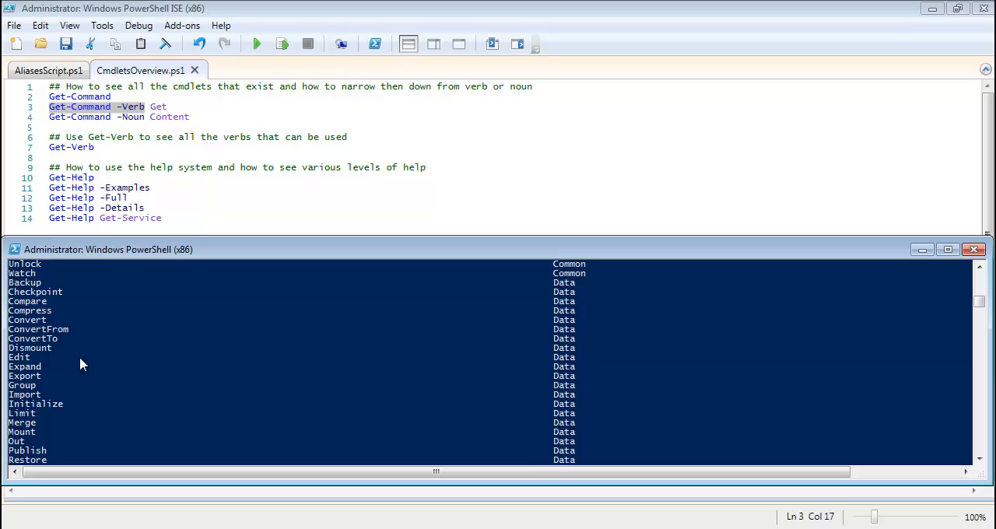
pyautogui.scroll(-3)
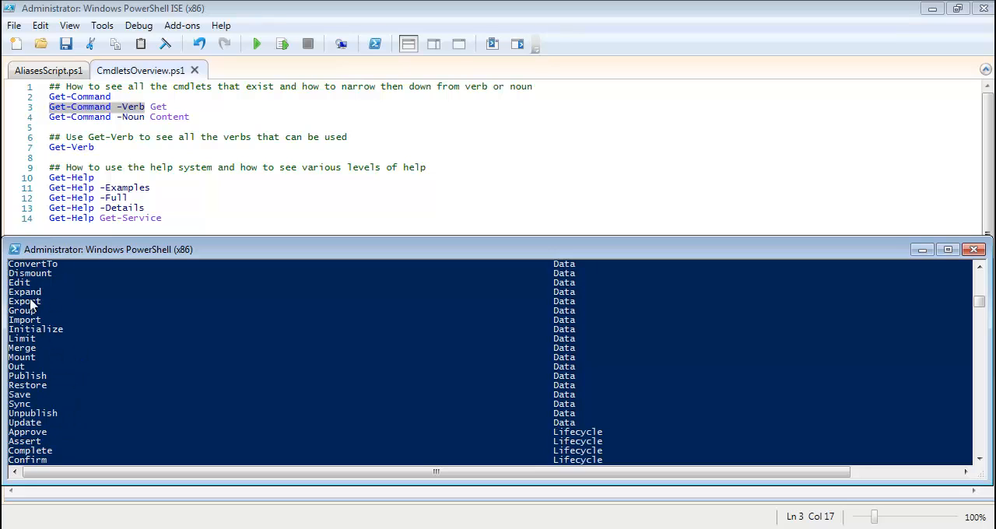
pyautogui.scroll(-3)
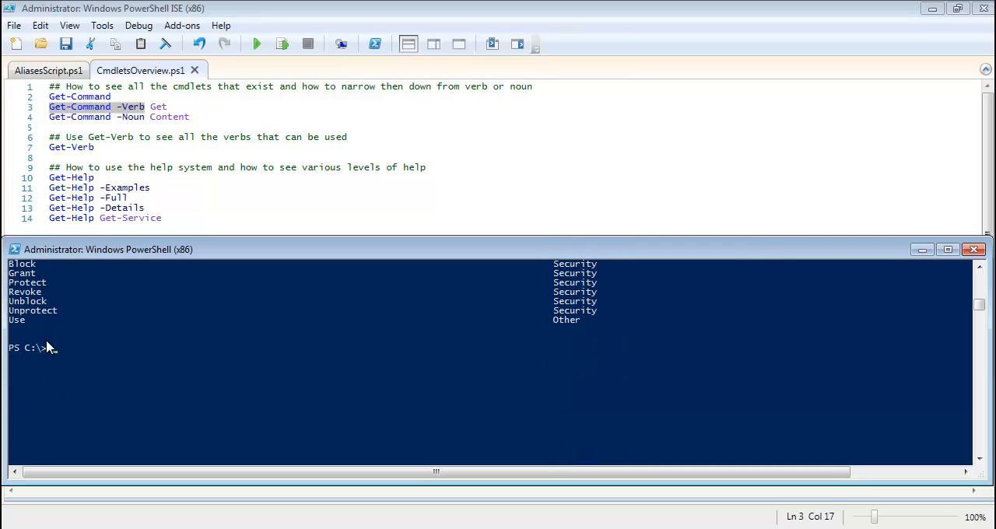
pyautogui.write('Get-Verb')
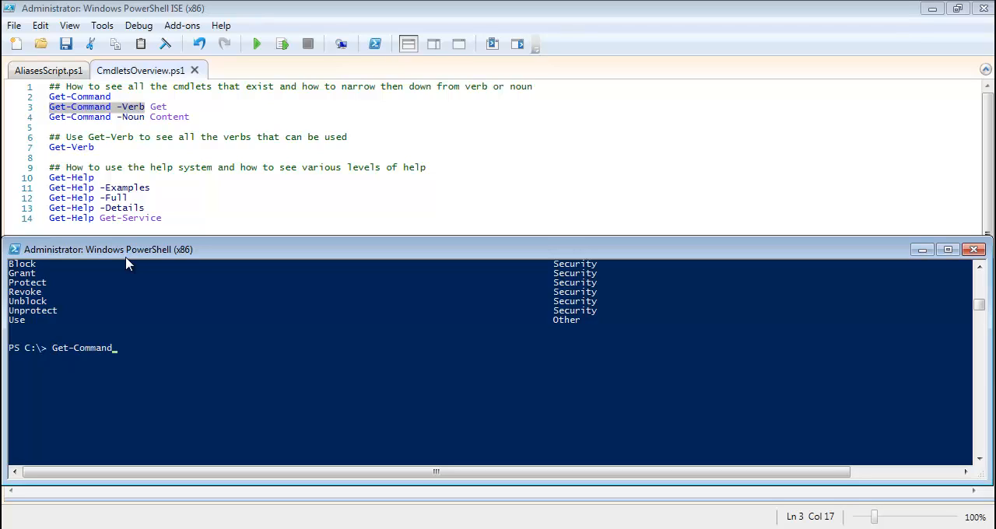
# Run Get-Command -Verb to list only the commands using that verb.
pyautogui.write('-')
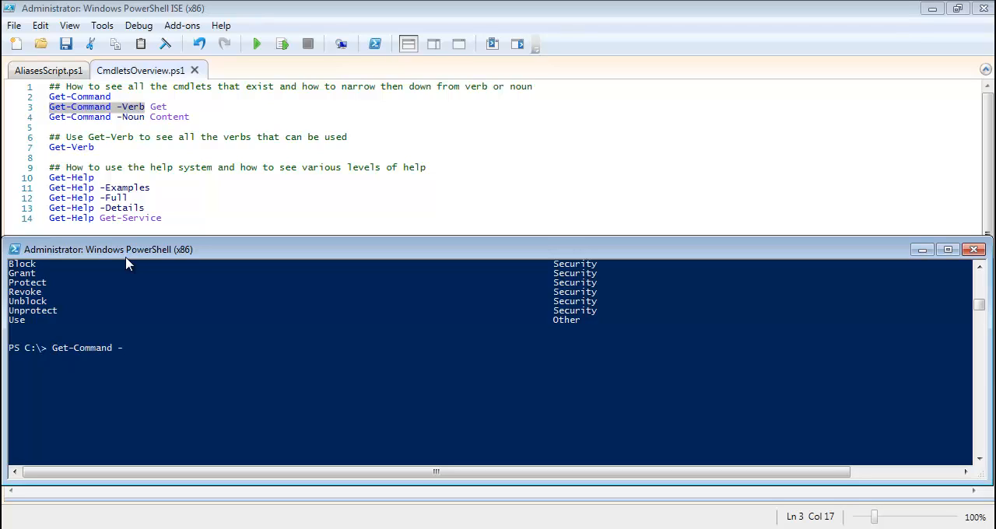
pyautogui.write('Verb')
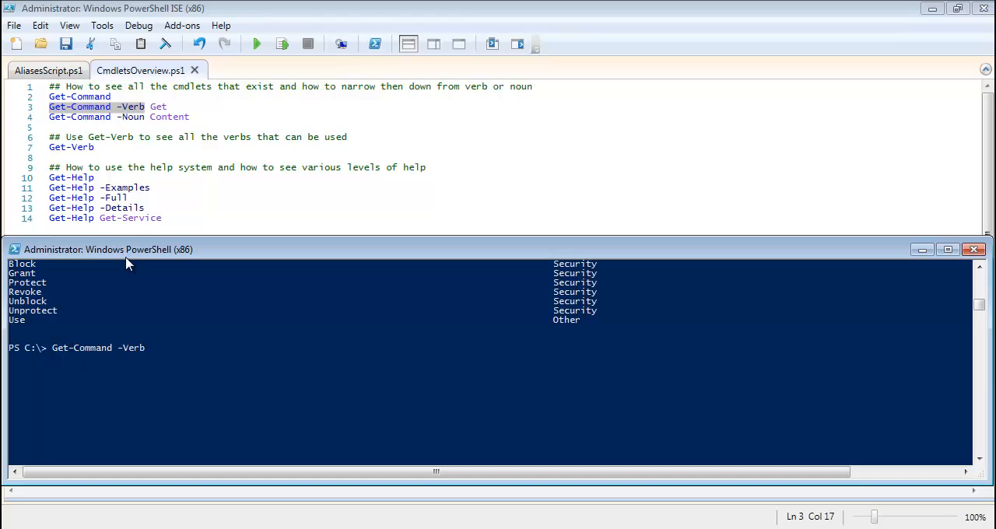
pyautogui.write('Get')
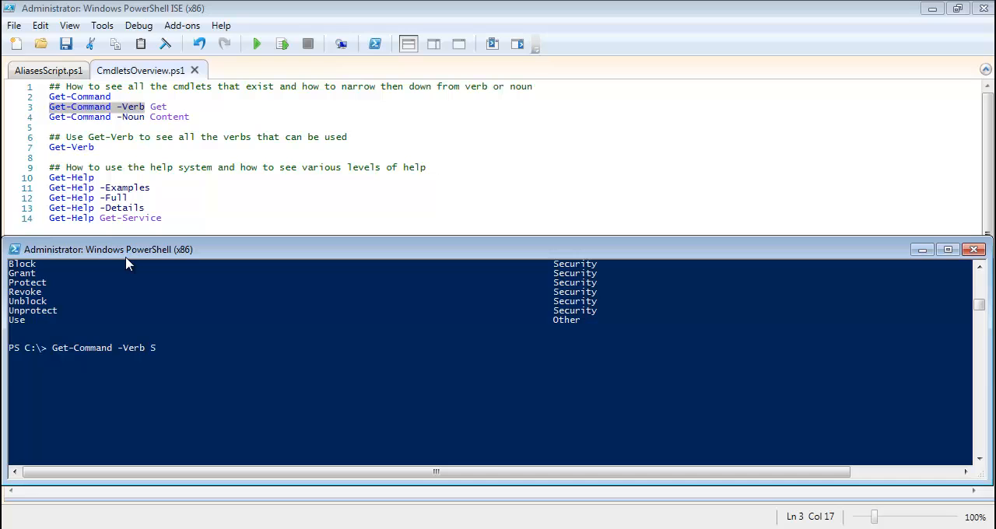
pyautogui.press('Return')
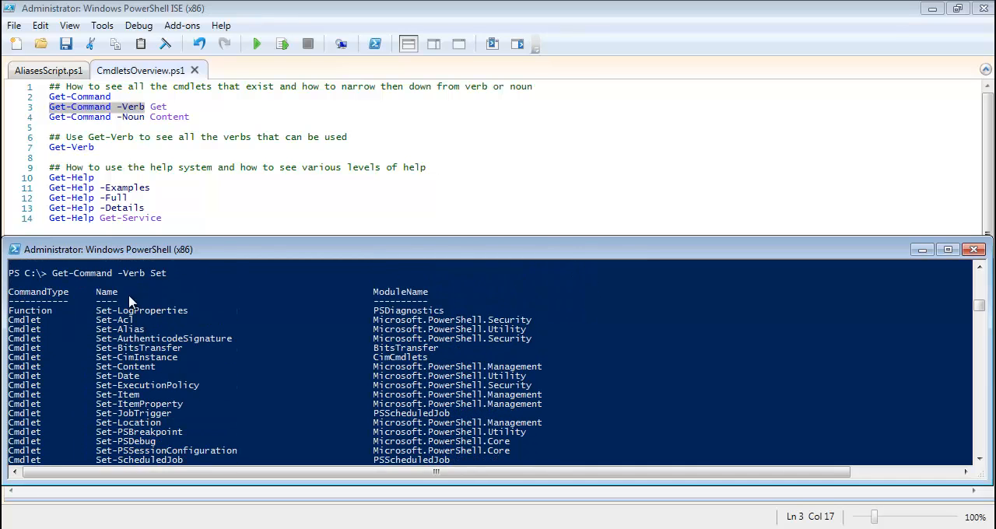
pyautogui.moveTo(81, 277)
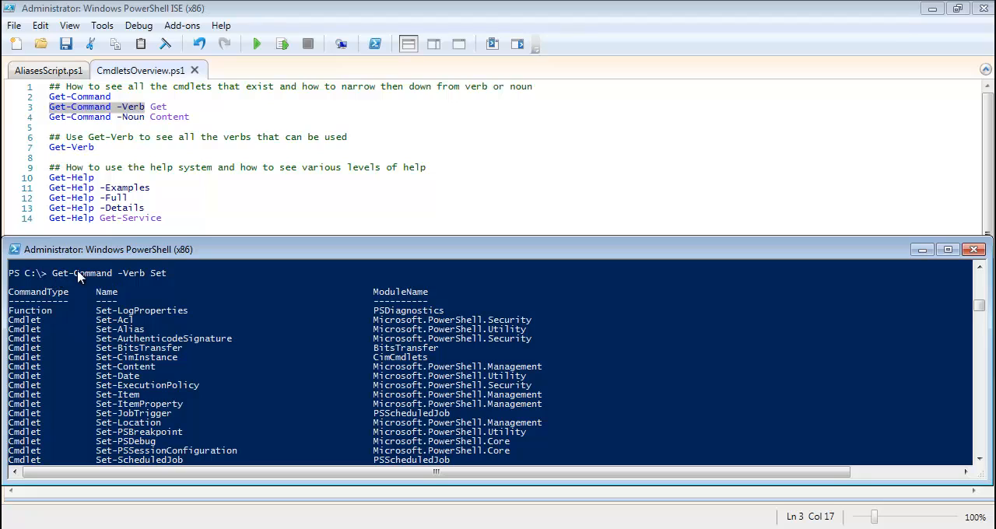
pyautogui.moveTo(128, 281)
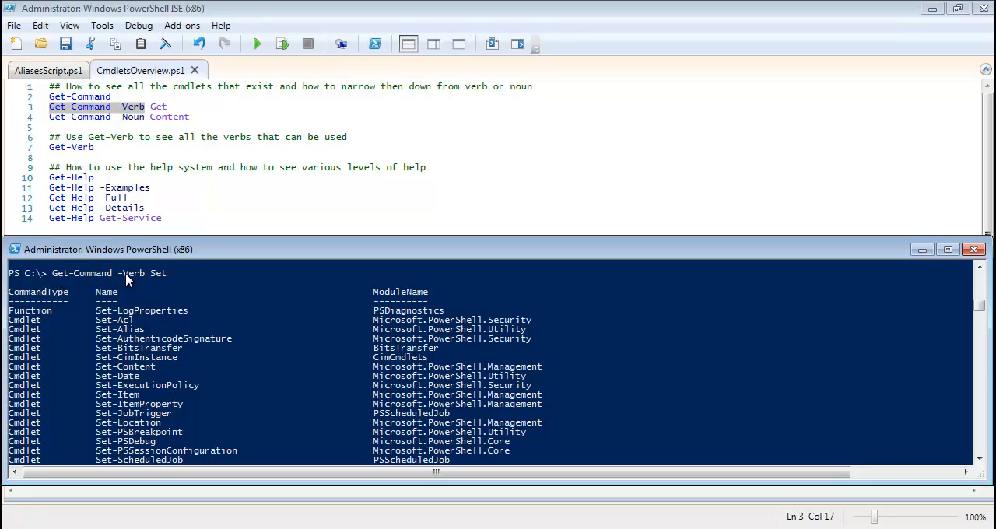
pyautogui.moveTo(155, 286)
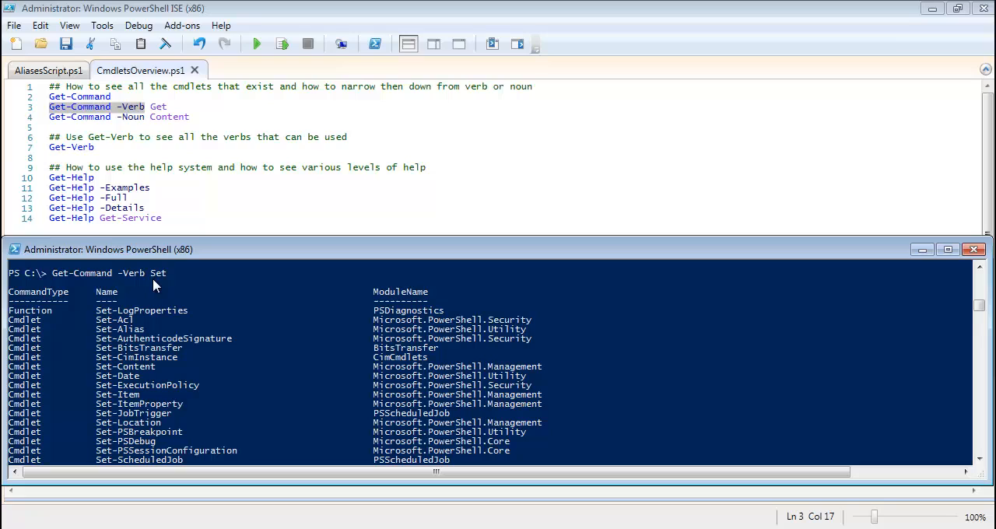
pyautogui.moveTo(118, 333)
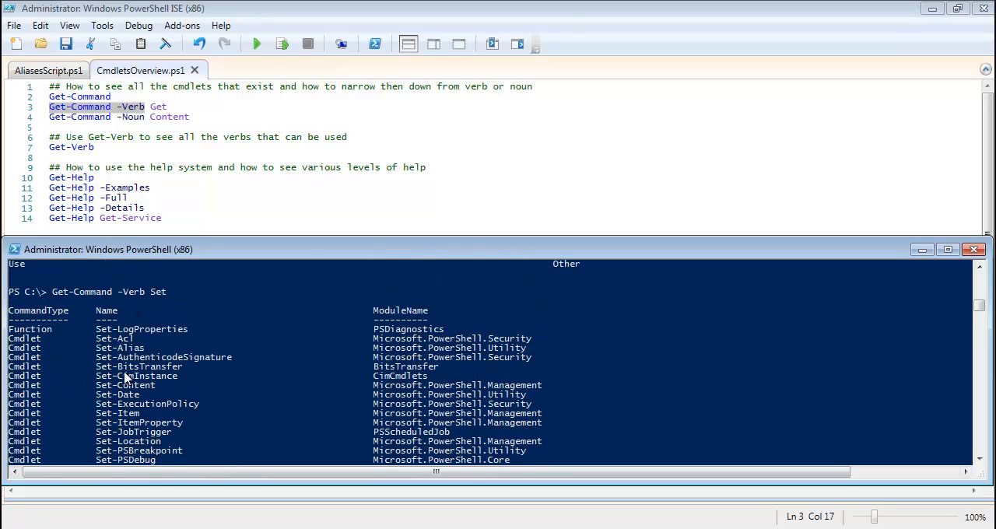
pyautogui.moveTo(60, 298)
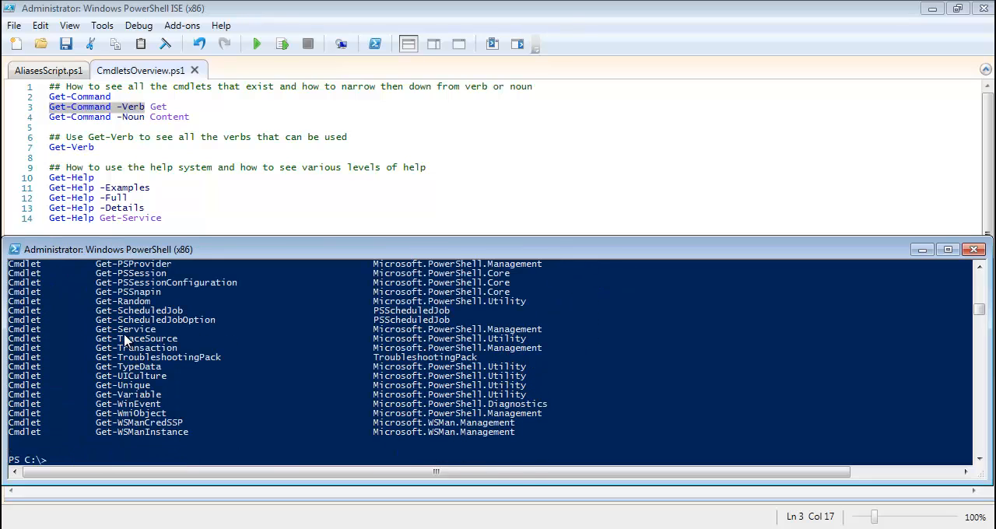
# Run Get-Command -Verb Write to list the Write cmdlets.
pyautogui.write('Get-Command -Verb W')
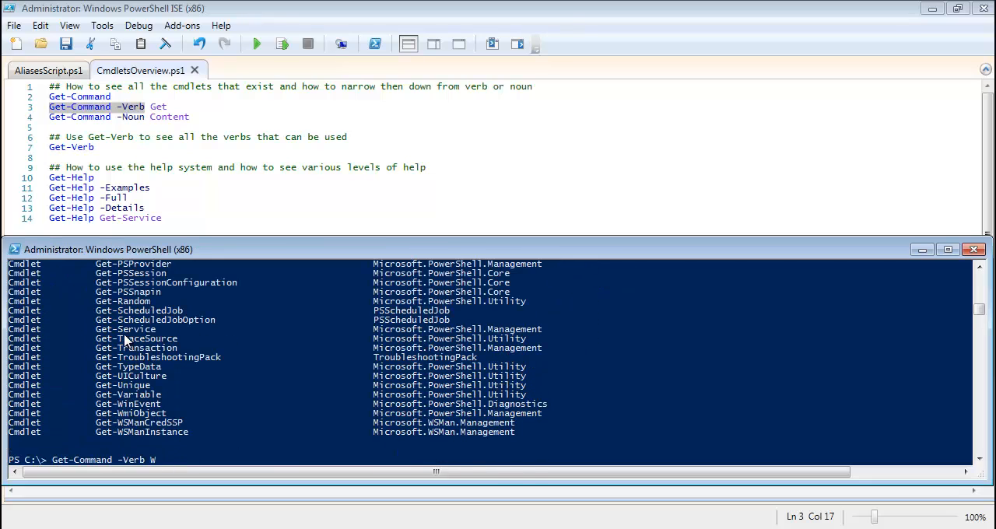
pyautogui.press('Return')
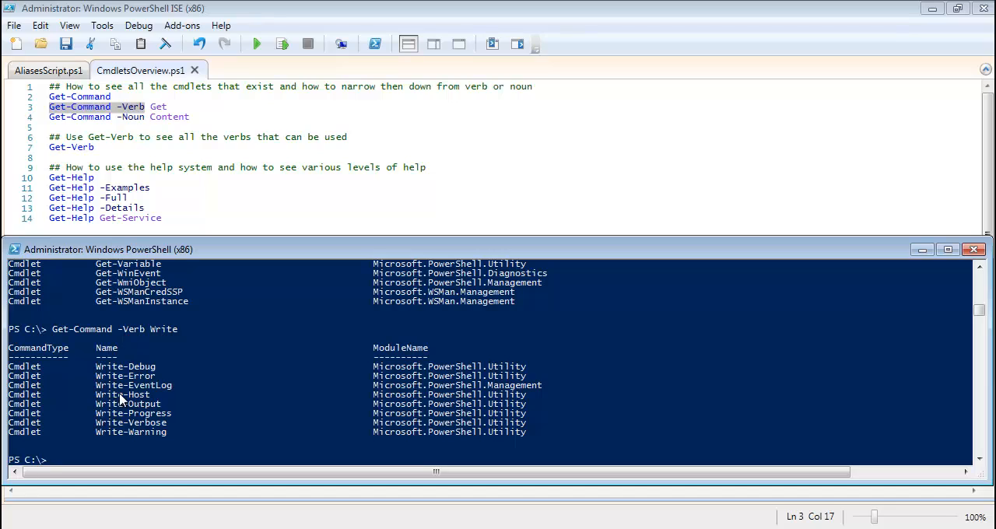
pyautogui.moveTo(150, 356)
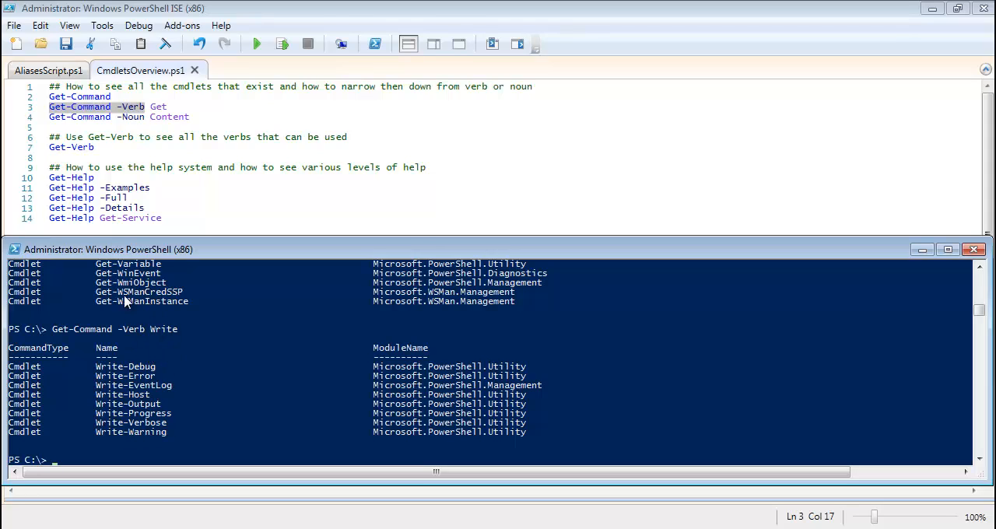
pyautogui.moveTo(137, 364)
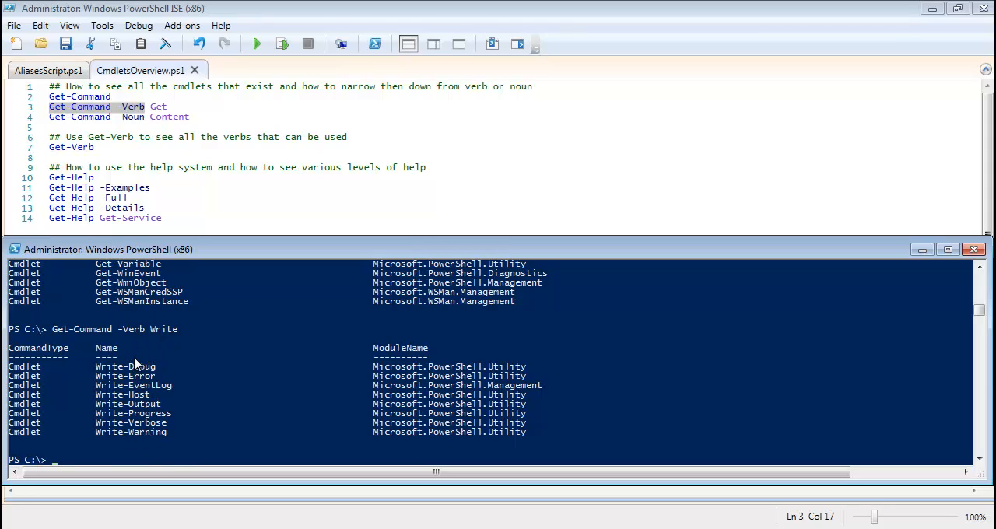
# Enter Get-Command -Noun to list cmdlets for a specific noun.
pyautogui.write('Get-Command -Noun')
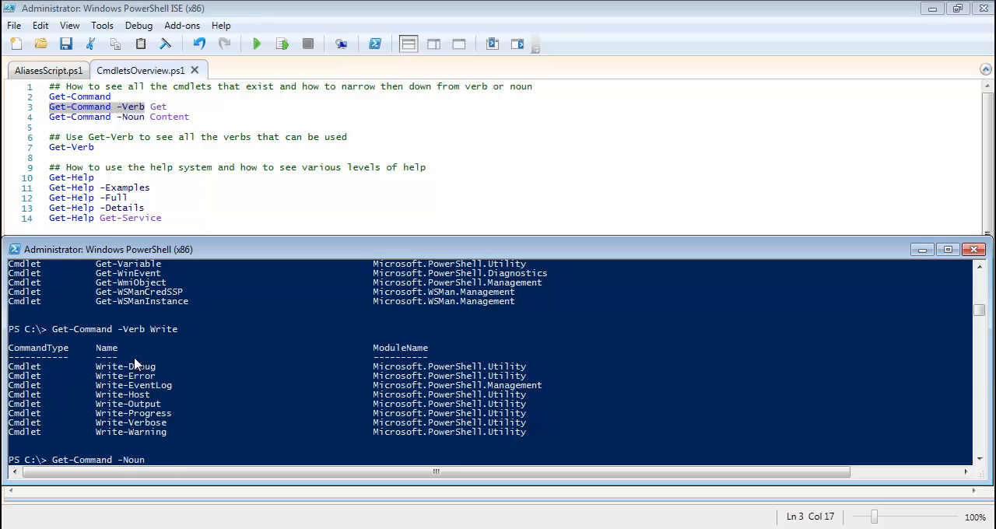
pyautogui.write('Content')
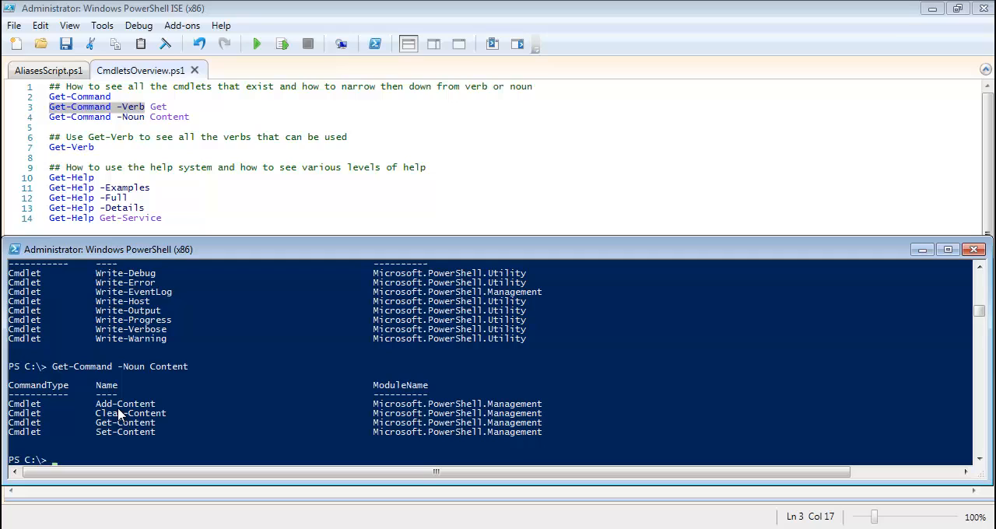
pyautogui.moveTo(155, 439)
pyautogui.write('Get-Command -Noun Service')
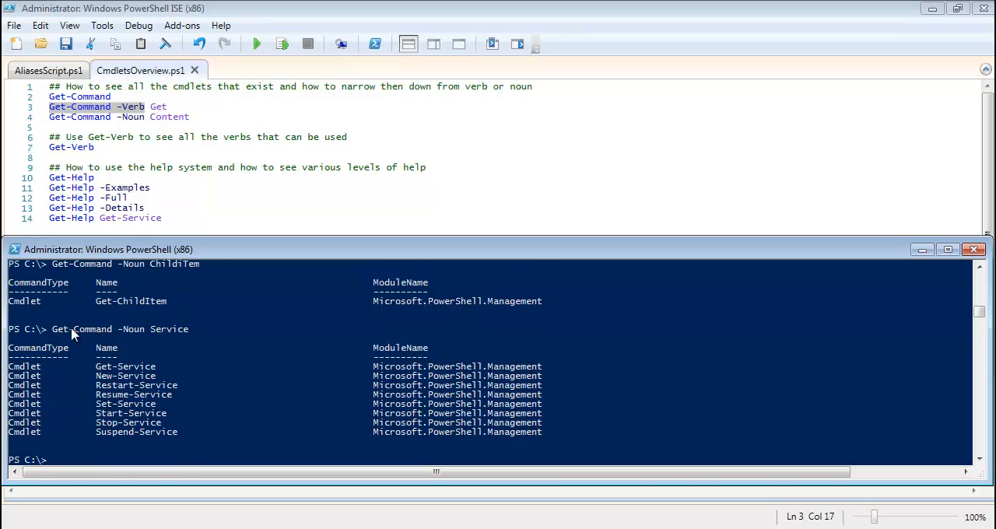
pyautogui.moveTo(132, 335)
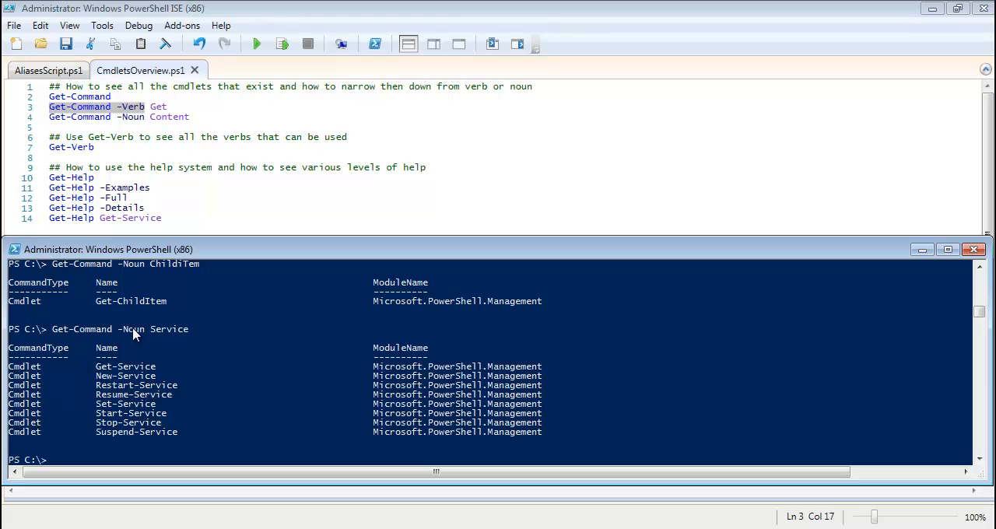
pyautogui.moveTo(183, 430)
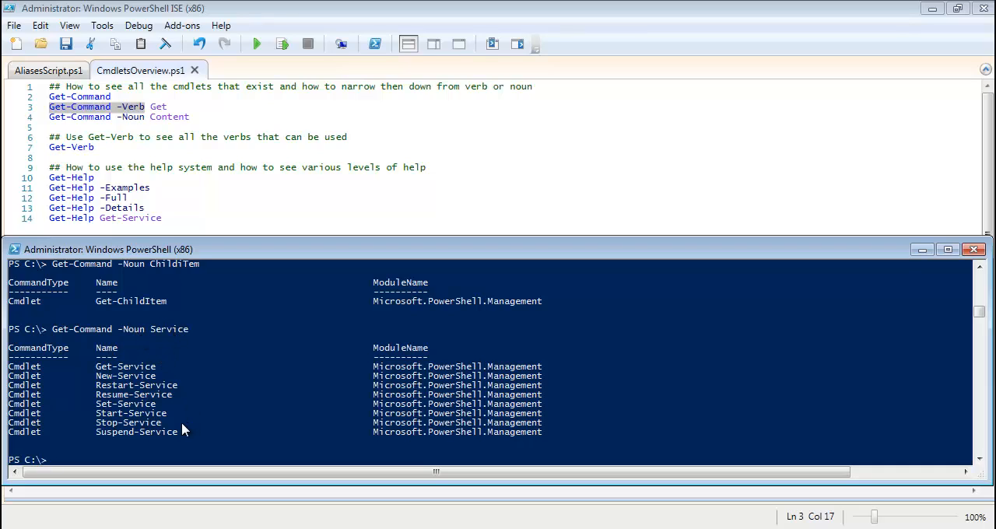
pyautogui.write('get-comm')
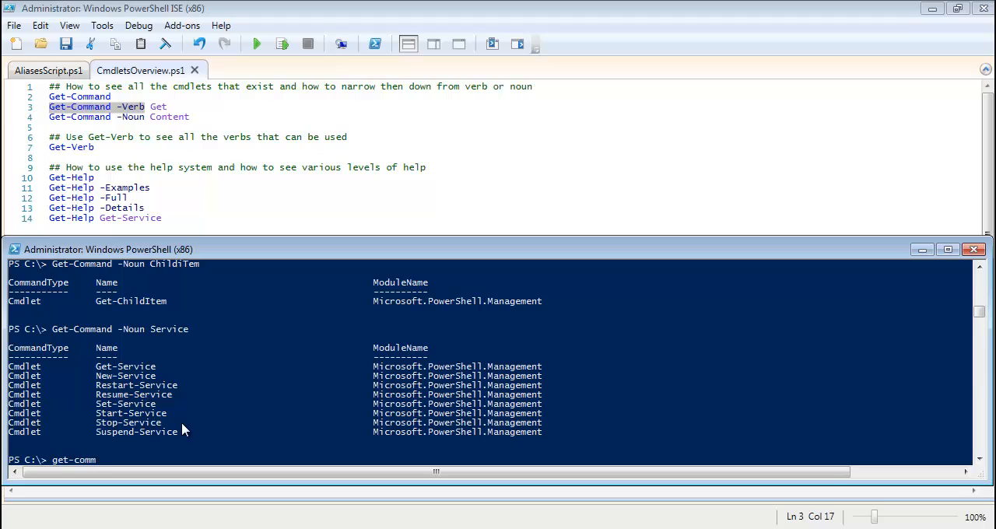
pyautogui.write('Get-Command -')
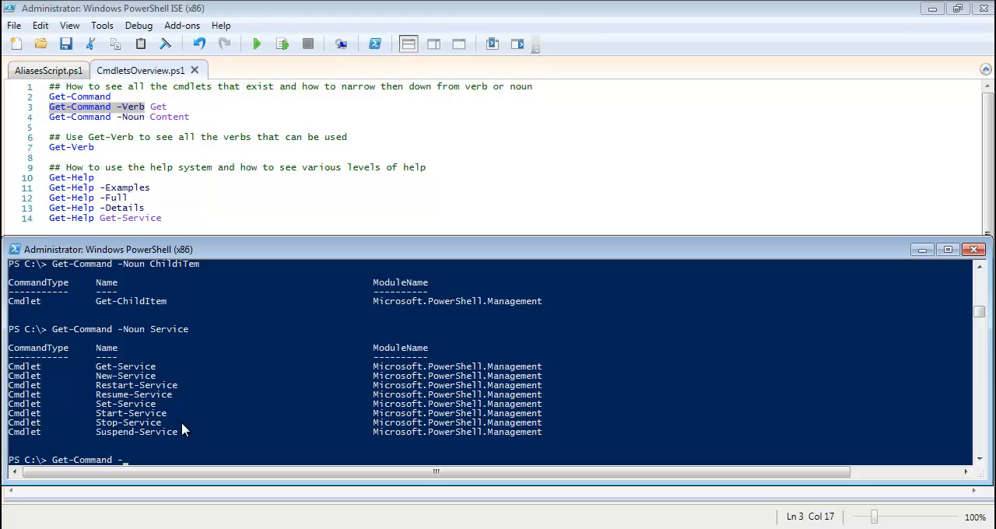
pyautogui.press('BackSpace')
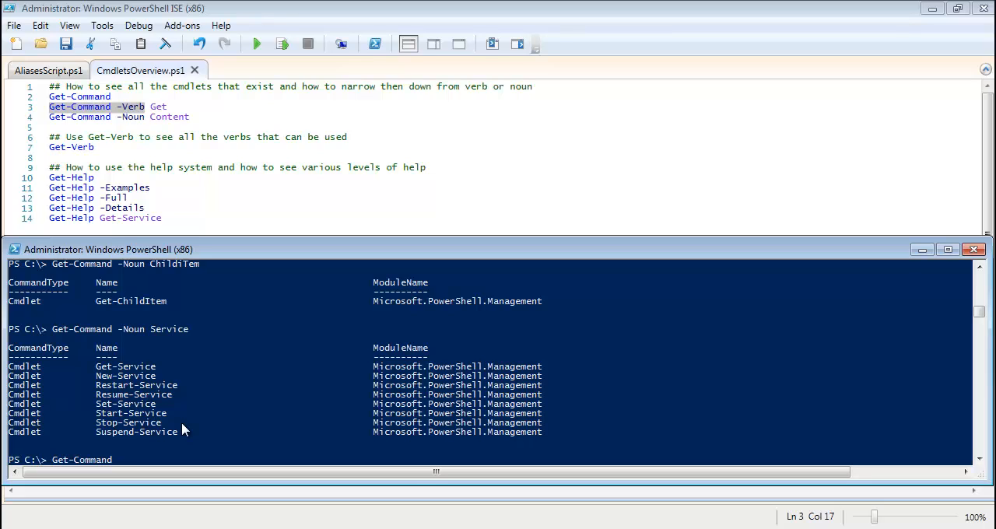
pyautogui.write('-Module')
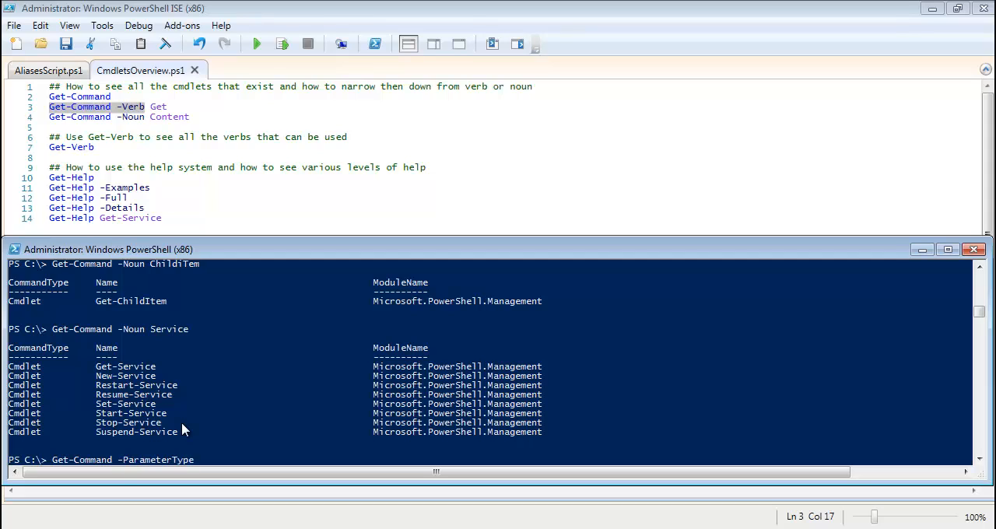
pyautogui.write('-OutVariable')
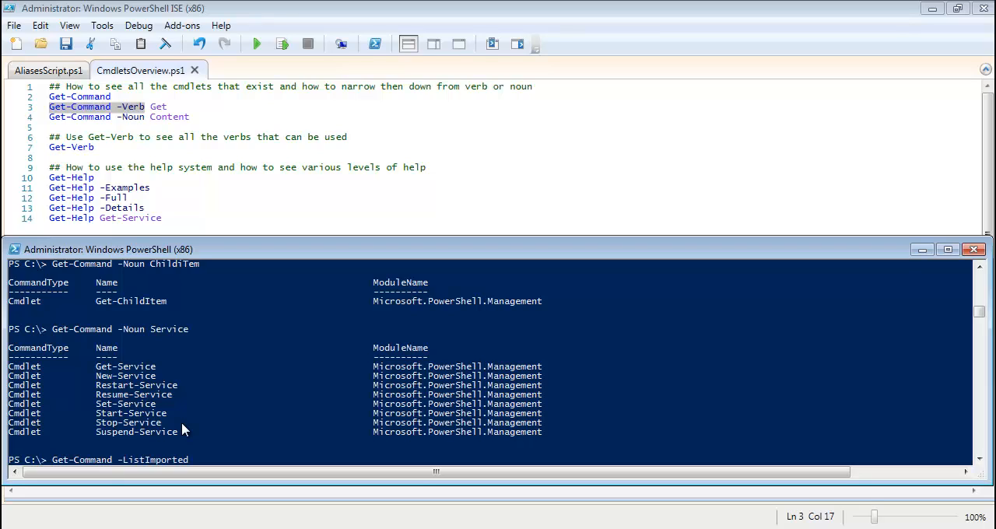
pyautogui.write('-ArgumentList')
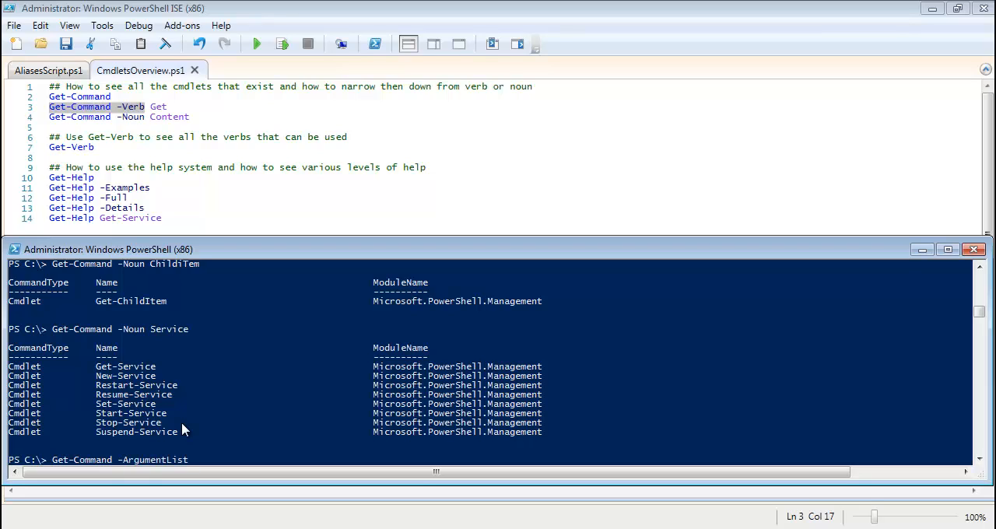
pyautogui.write('-ParameterName')
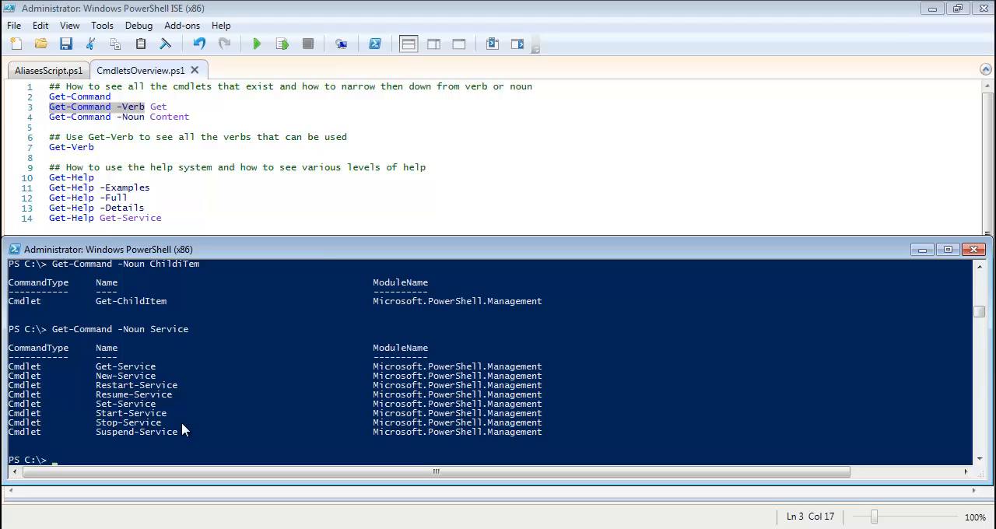
pyautogui.moveTo(318, 261)
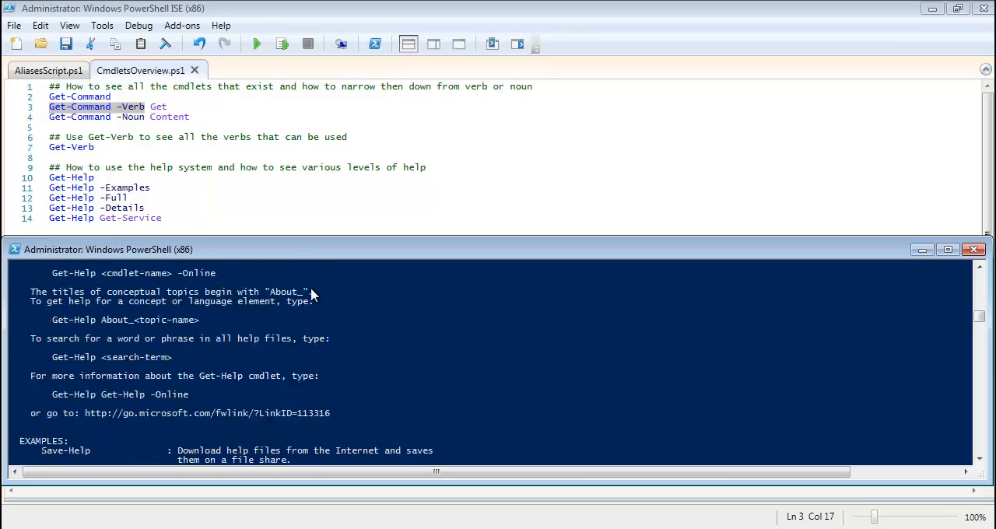
# Scroll the Get-Help overview output to its SEE ALSO section.
pyautogui.scroll(3)
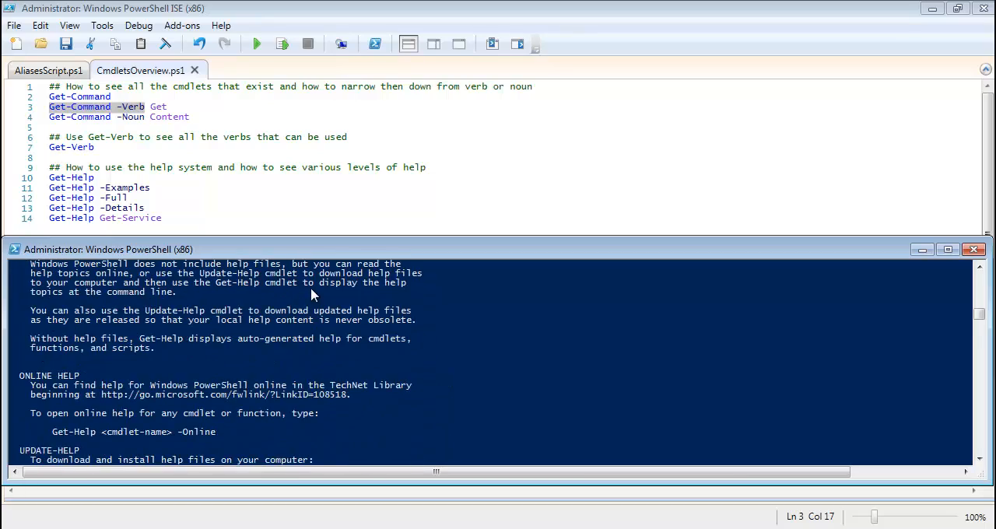
pyautogui.scroll(-3)
pyautogui.write('Get-Help')
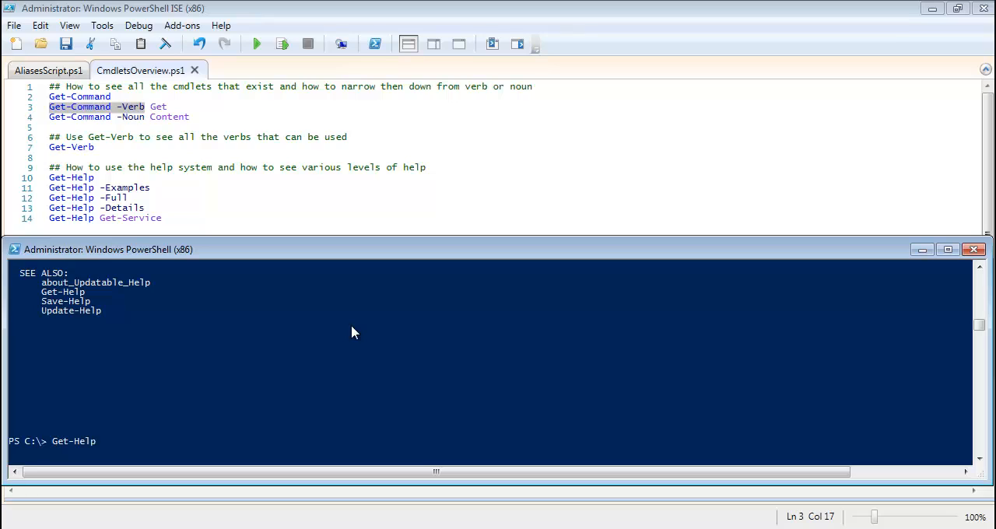
# Enter Get-Service to list every service with its status.
pyautogui.write('get-')
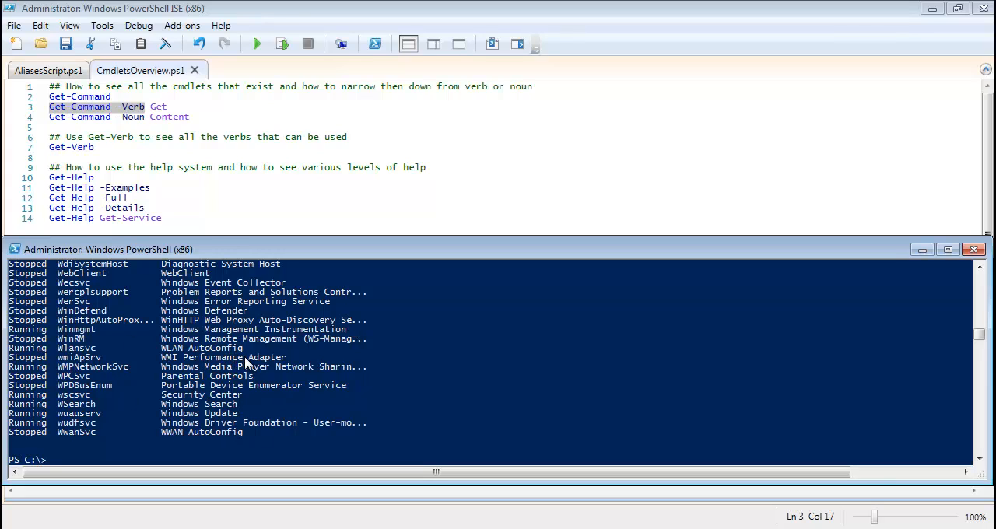
# Run Get-Help Get-Service to show its syntax, gsv alias and remarks.
pyautogui.write('get-help')
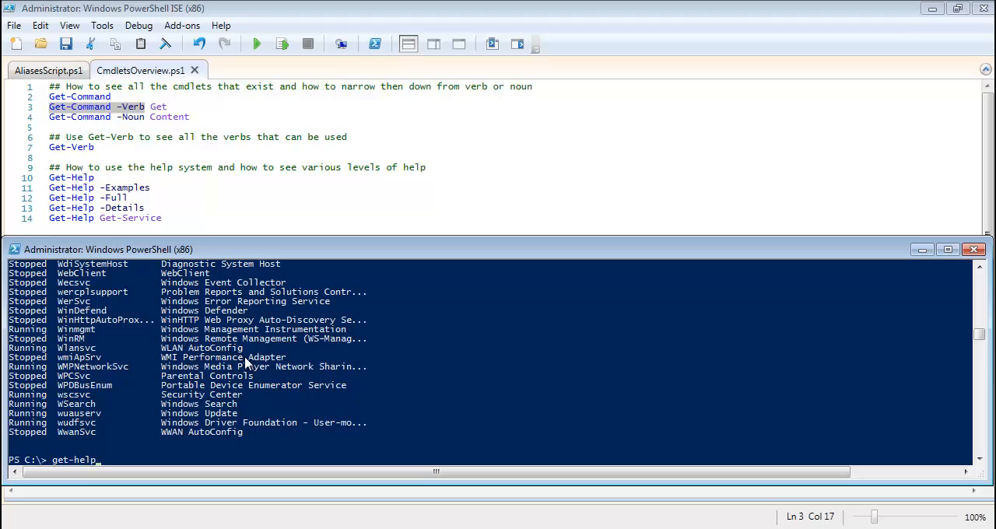
pyautogui.write('Get-Help')
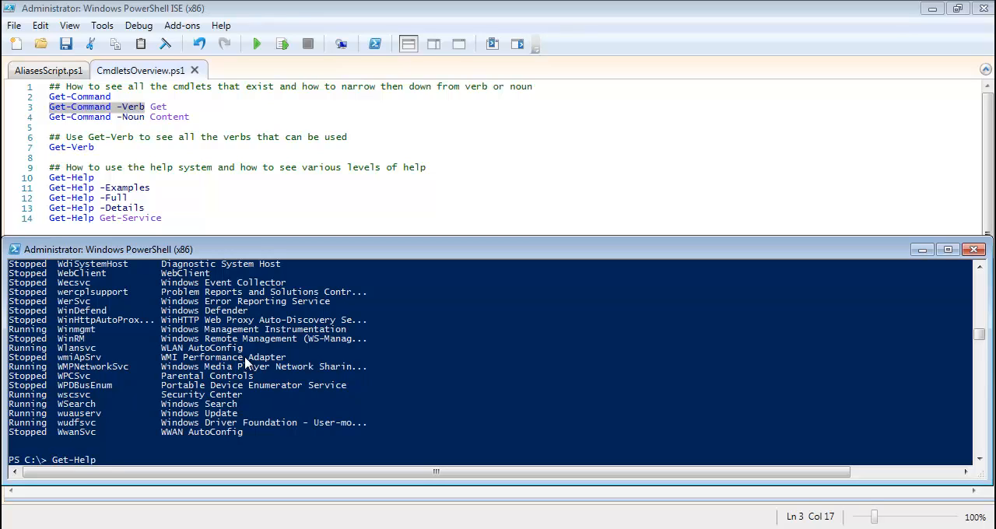
pyautogui.press('Return')
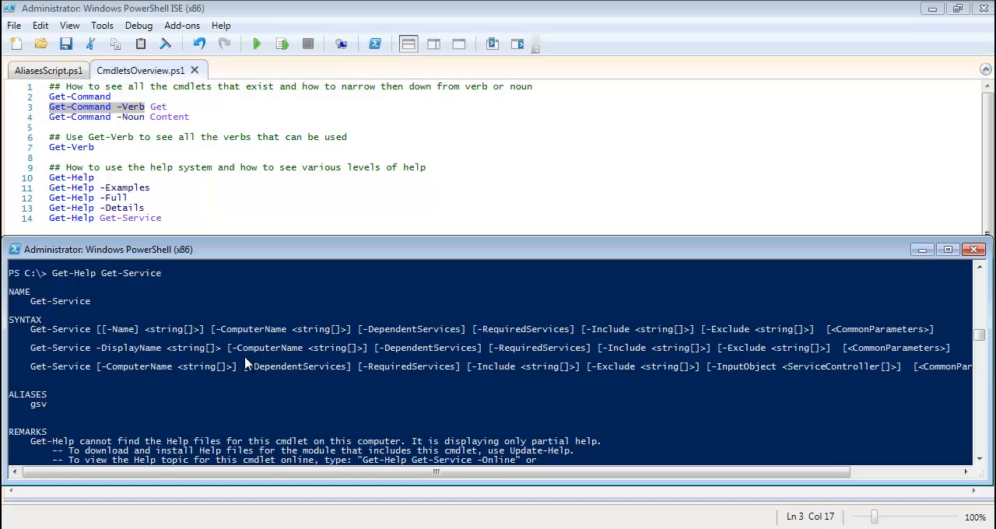
pyautogui.moveTo(112, 288)
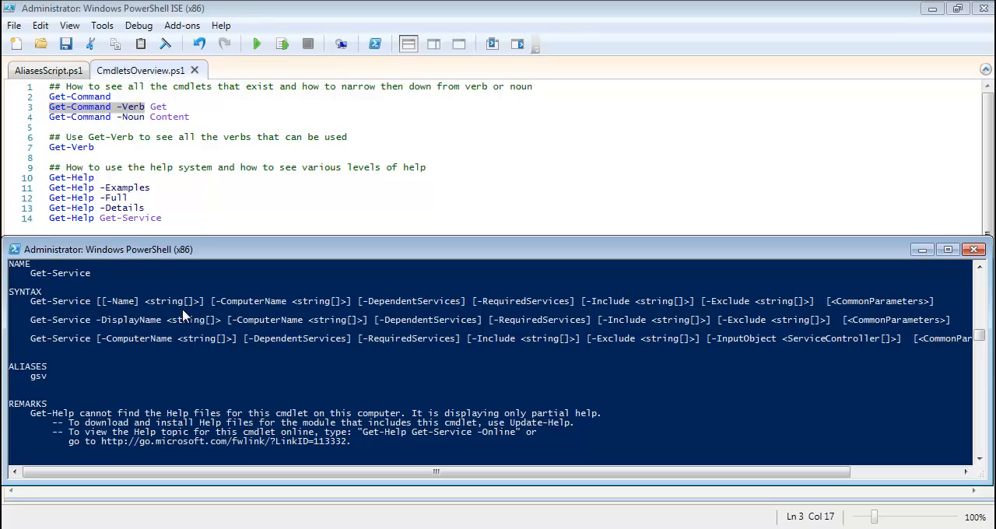
pyautogui.moveTo(125, 327)
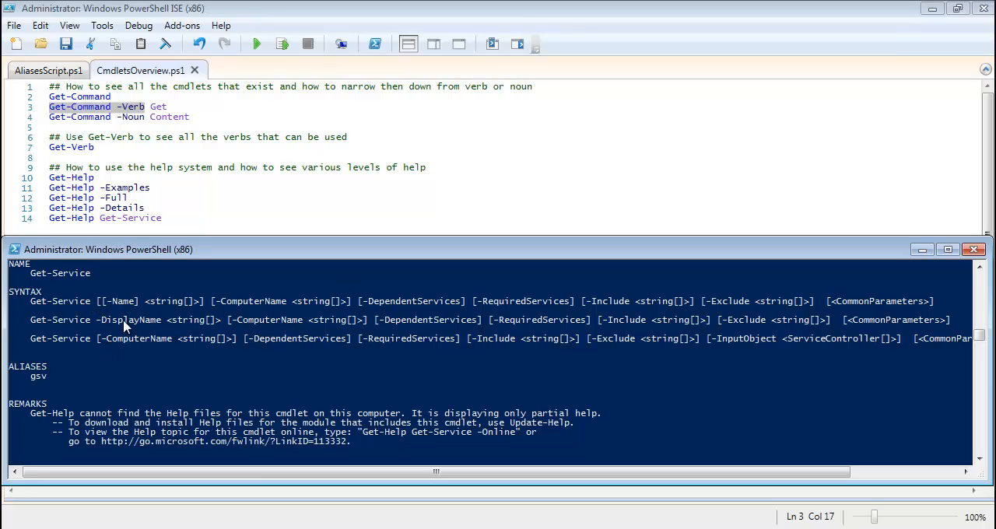
pyautogui.moveTo(350, 317)
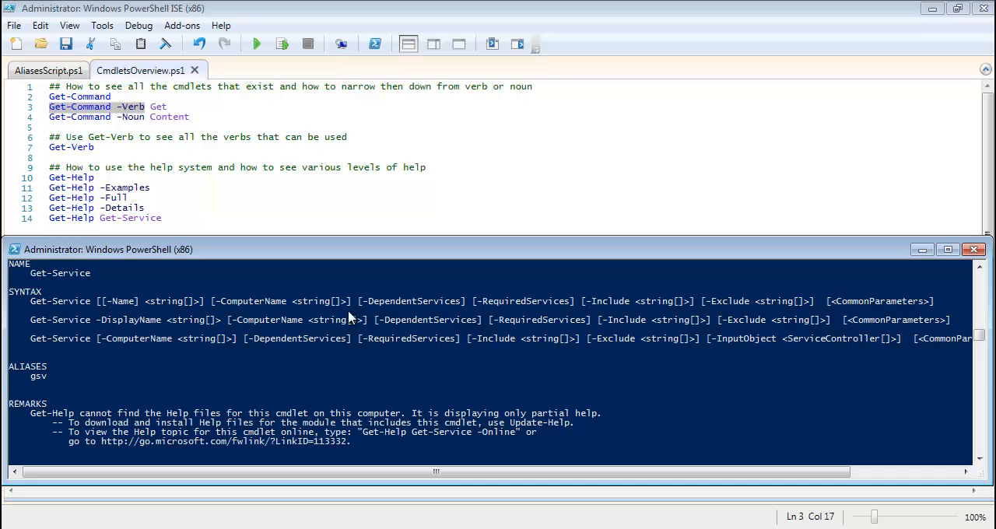
pyautogui.moveTo(428, 347)
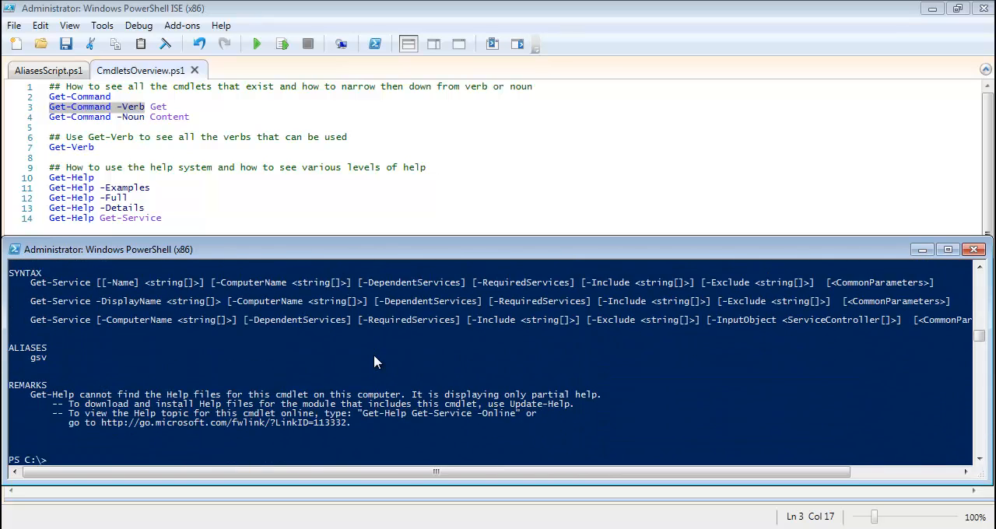
# Enter Get-Help Get-Service -Examples to request its usage examples.
pyautogui.scroll(-3)
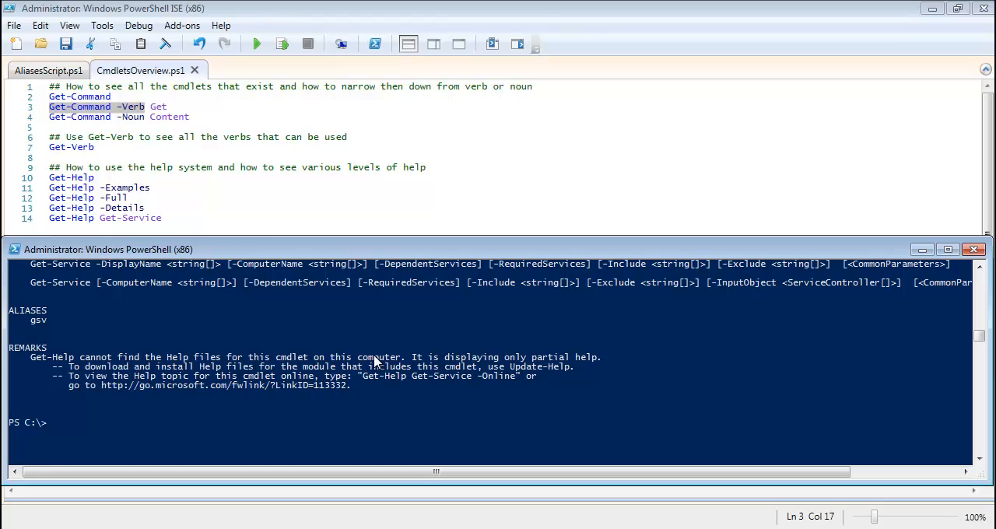
pyautogui.write('get-h')
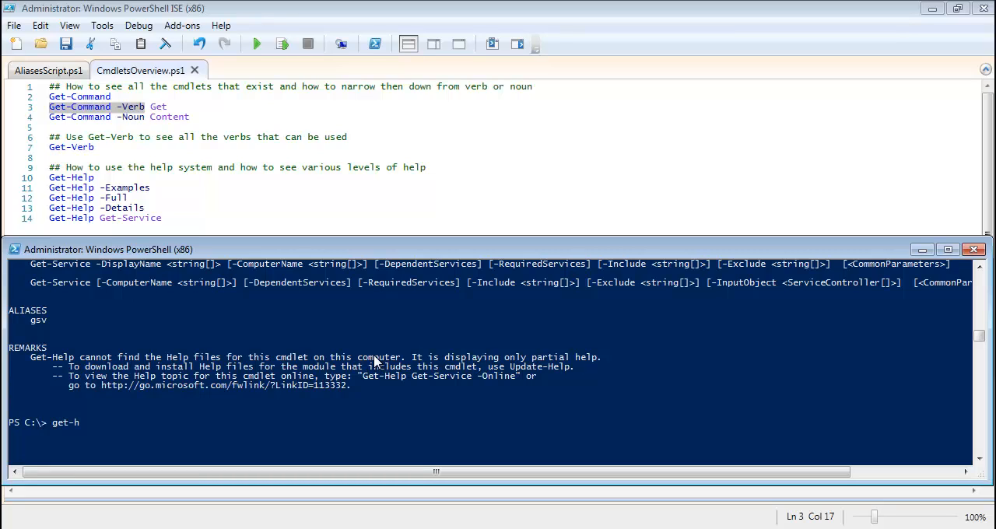
pyautogui.write('Get-Help')
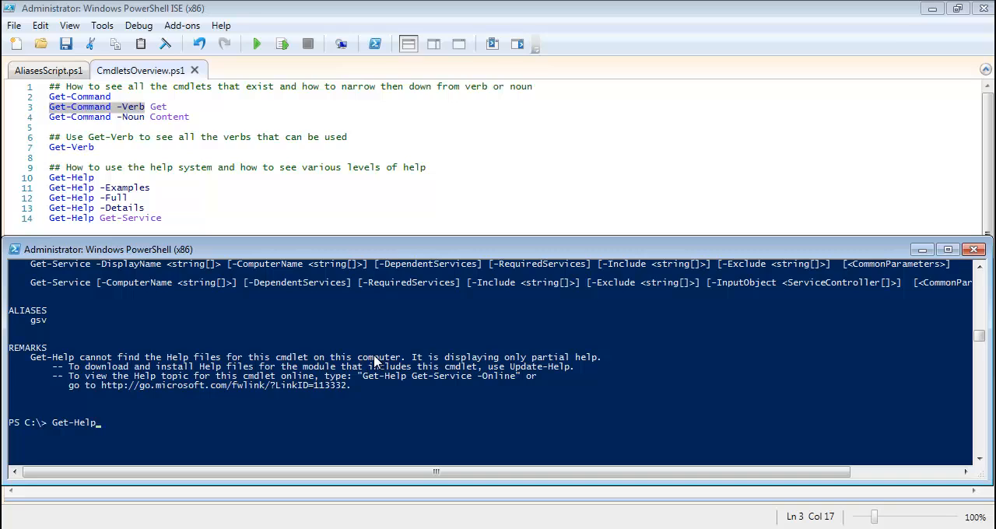
pyautogui.write('get-service -Examples')
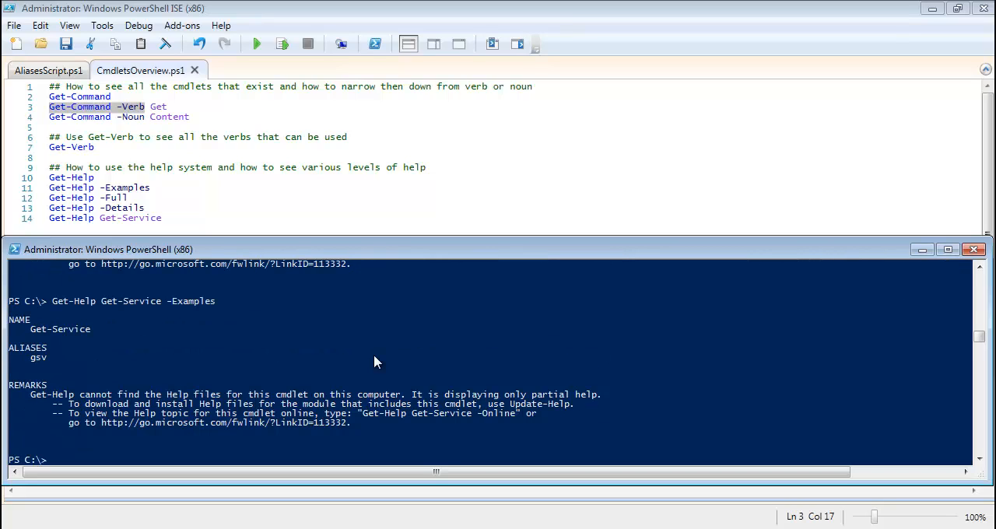
pyautogui.scroll(3)
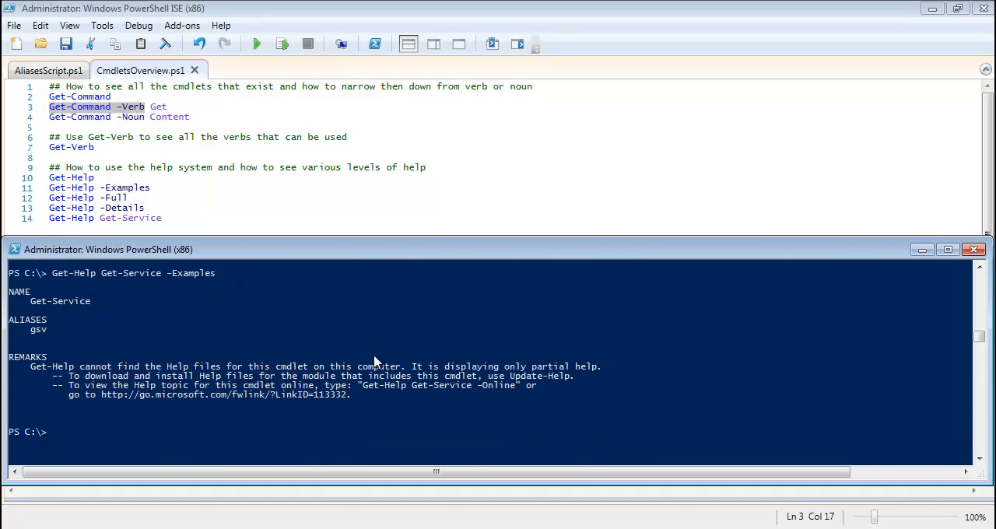
pyautogui.moveTo(245, 354)
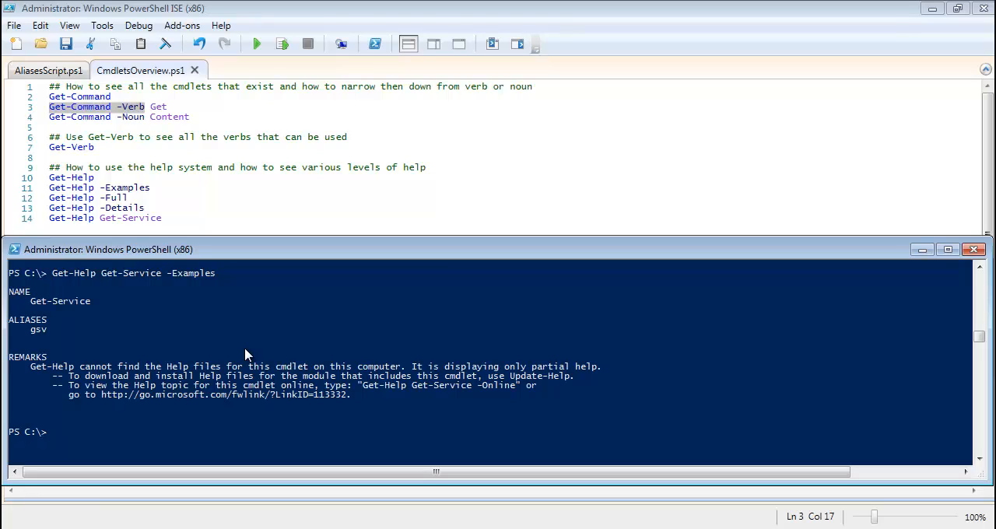
pyautogui.moveTo(112, 282)
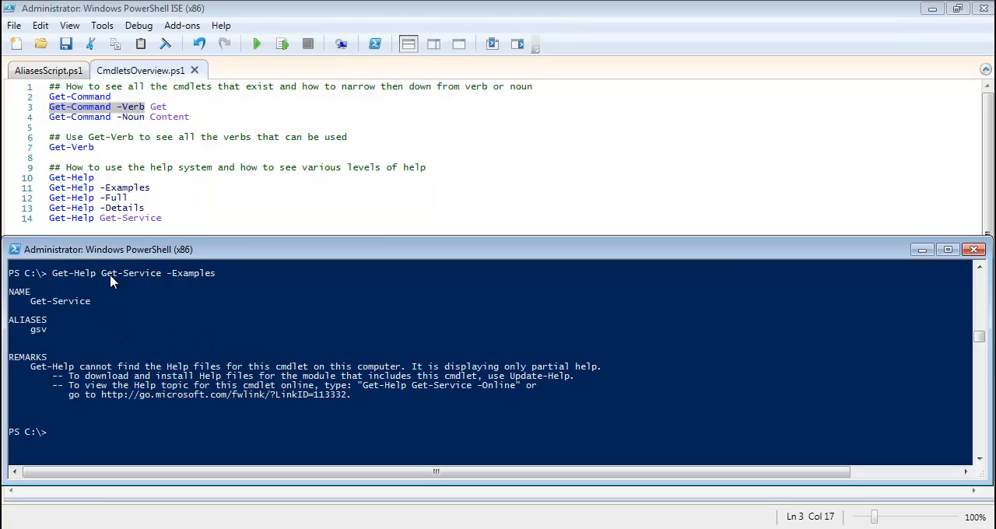
pyautogui.moveTo(56, 353)
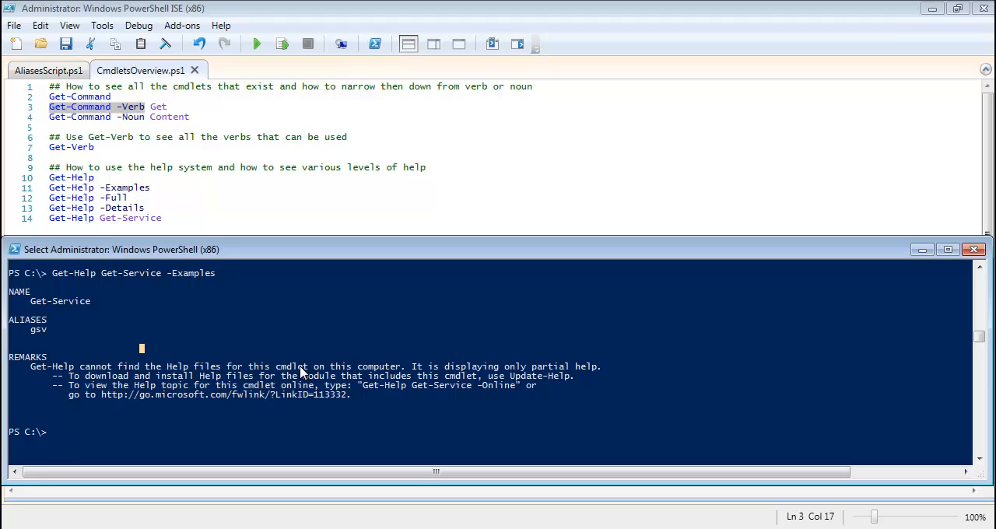
pyautogui.moveTo(563, 367)
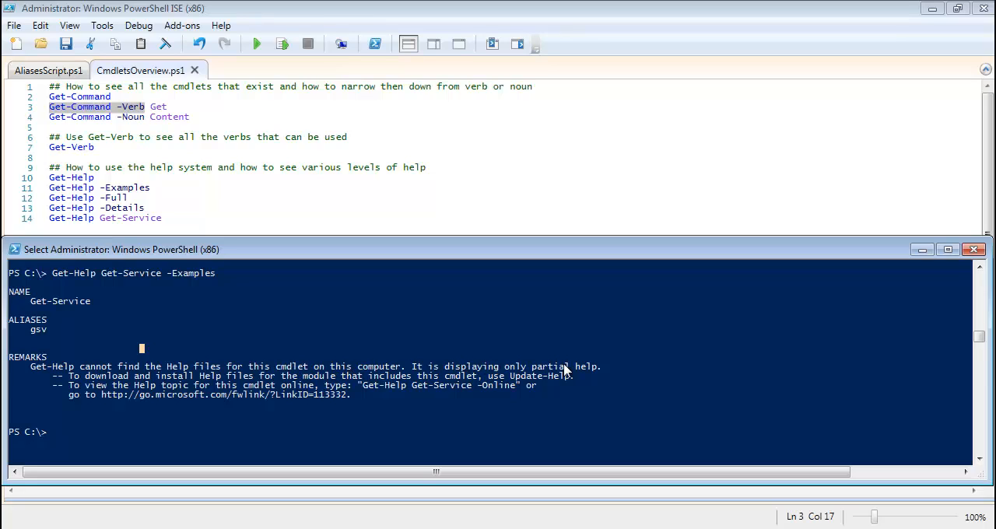
pyautogui.moveTo(84, 370)
pyautogui.write('pdate-')
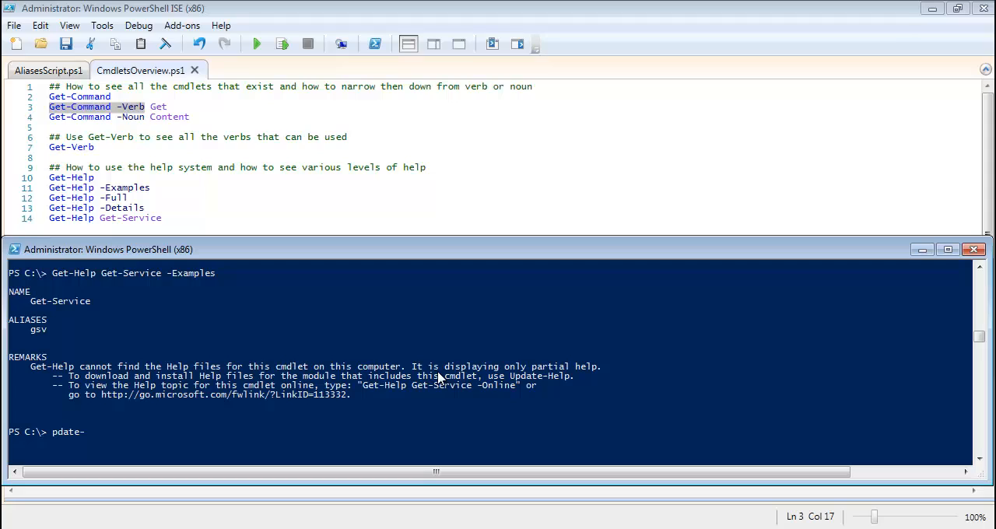
# Run Update-Help to download the latest help files.
pyautogui.write('yu')
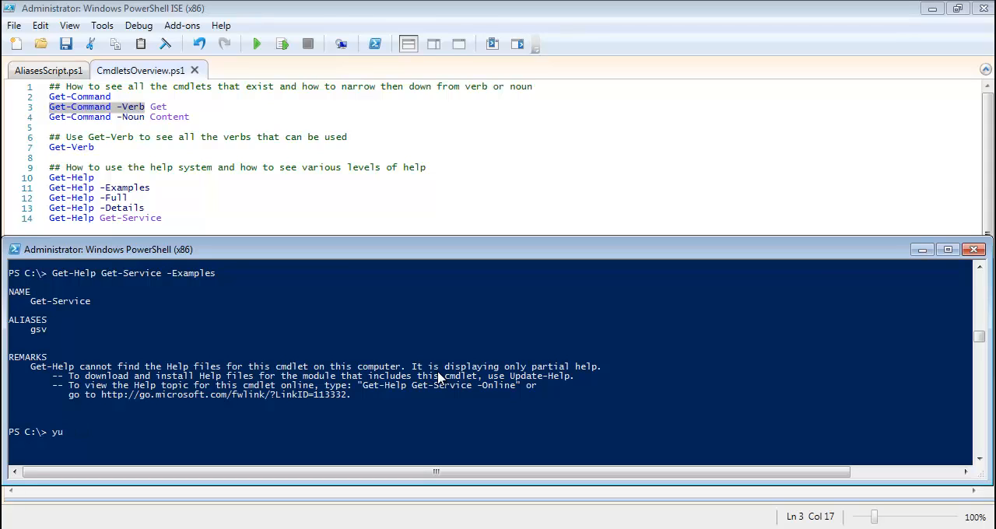
pyautogui.write('update-he')
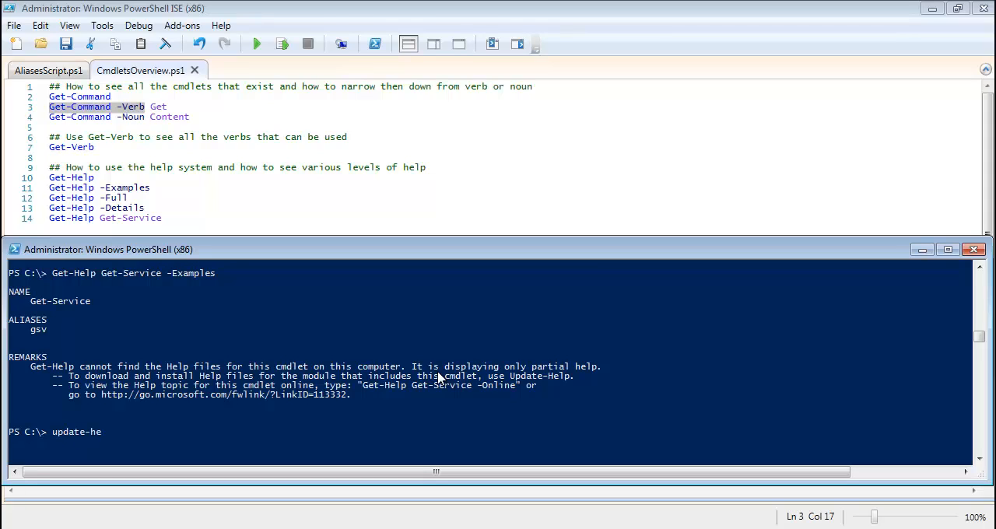
pyautogui.press('Return')
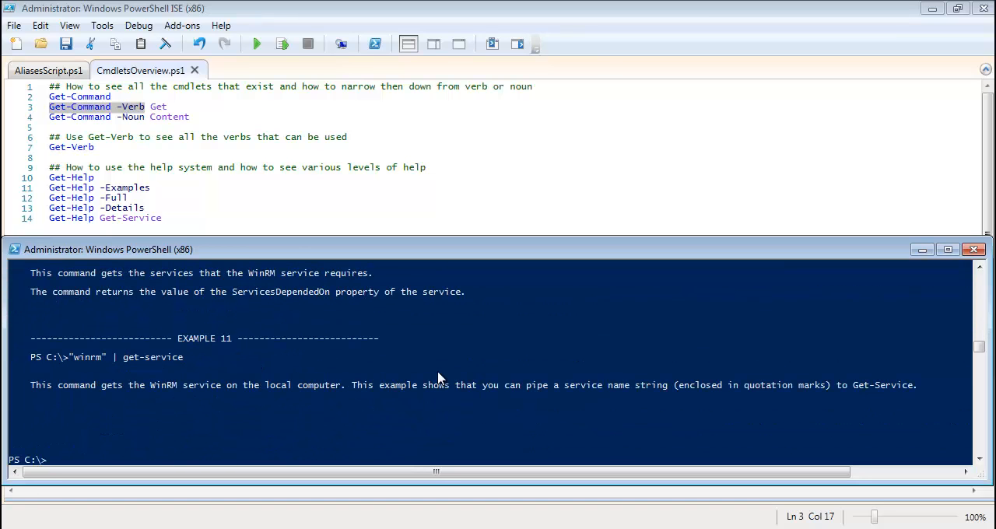
pyautogui.scroll(3)
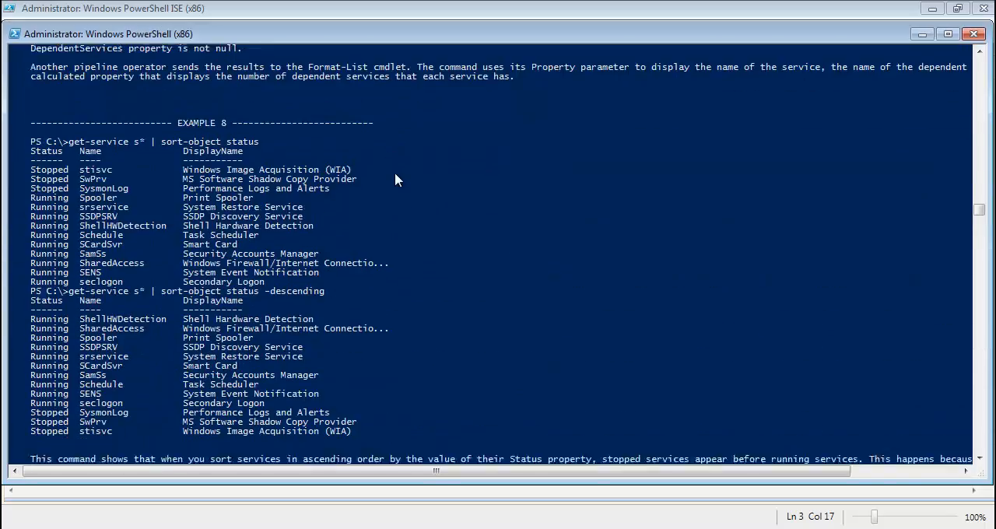
pyautogui.scroll(3)
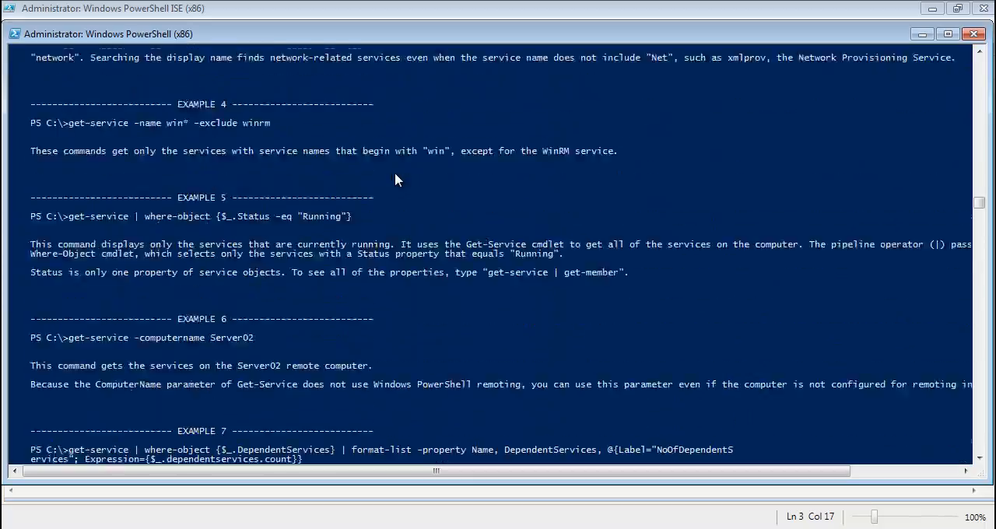
pyautogui.scroll(3)
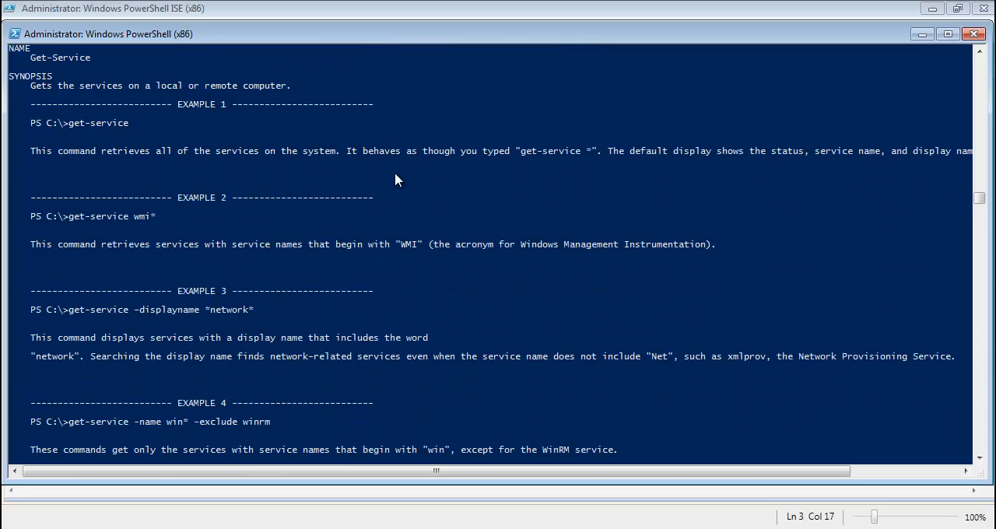
pyautogui.scroll(-3)
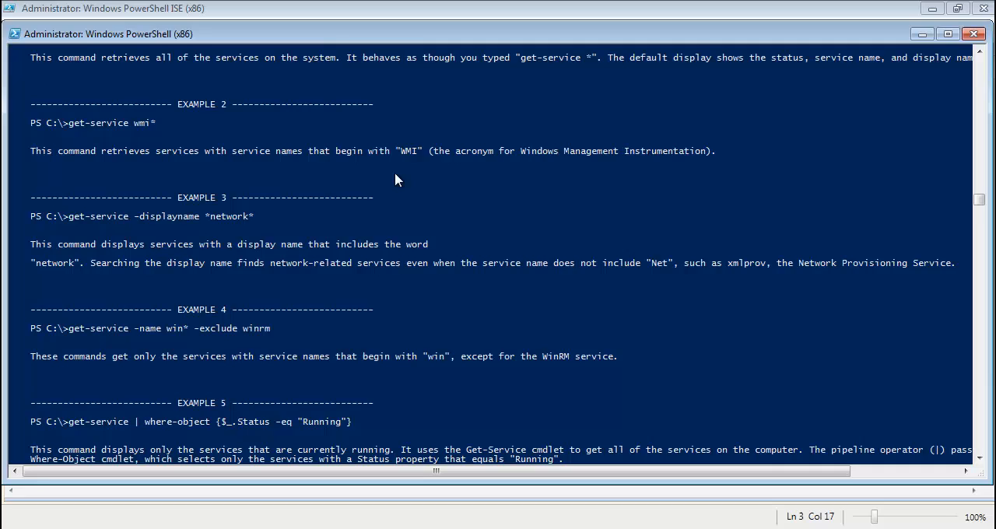
pyautogui.scroll(3)
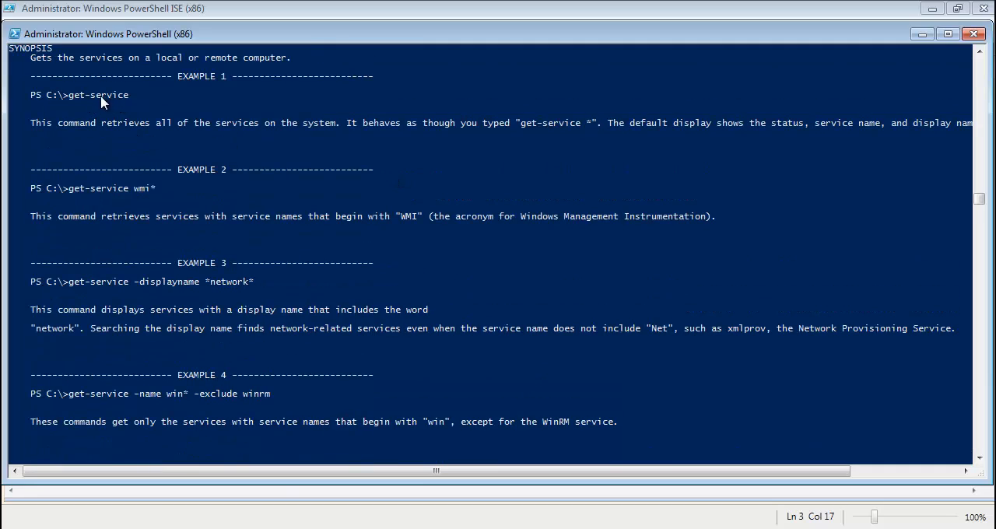
pyautogui.moveTo(288, 112)
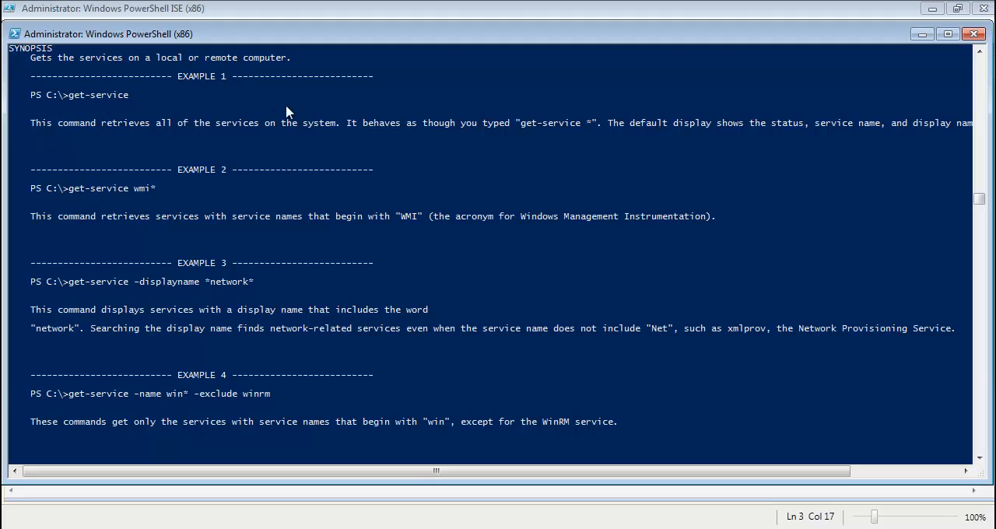
pyautogui.moveTo(119, 190)
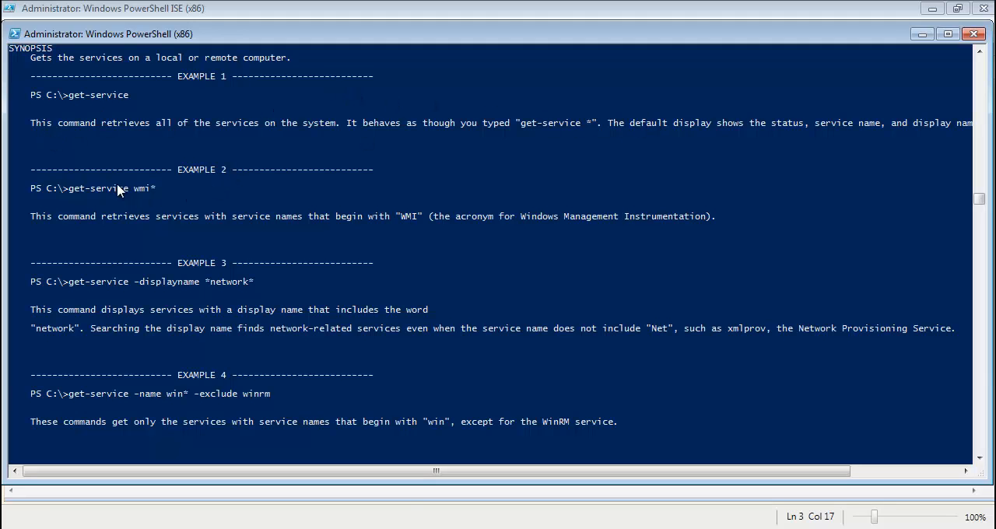
pyautogui.scroll(3)
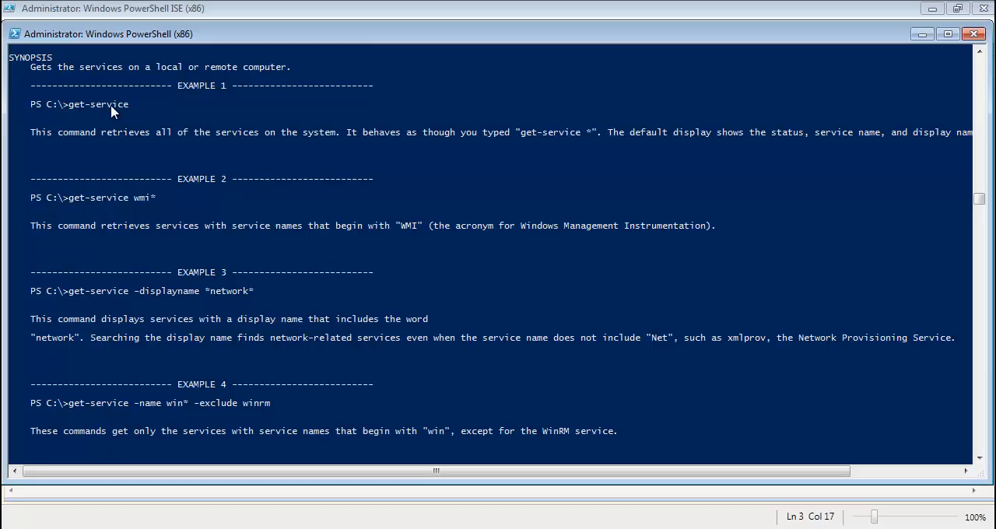
pyautogui.scroll(-3)
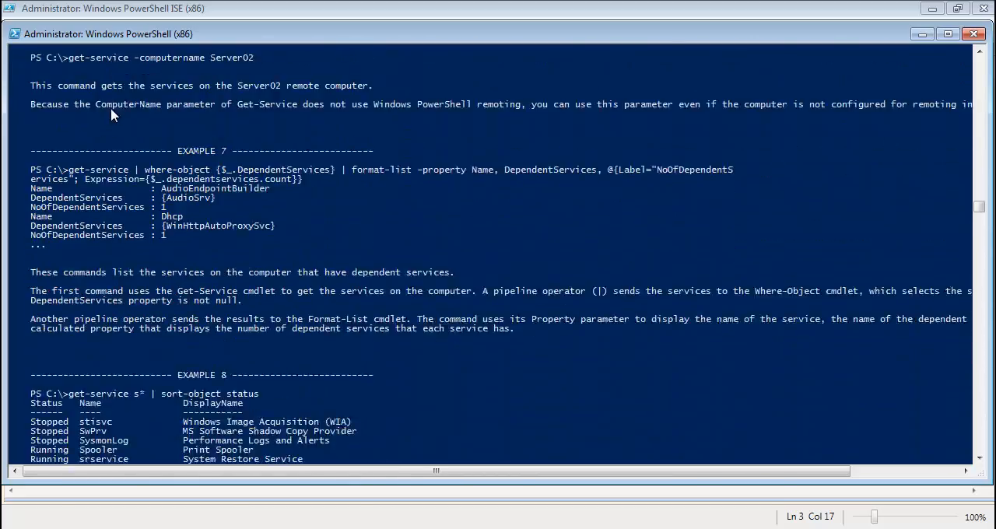
pyautogui.scroll(-3)
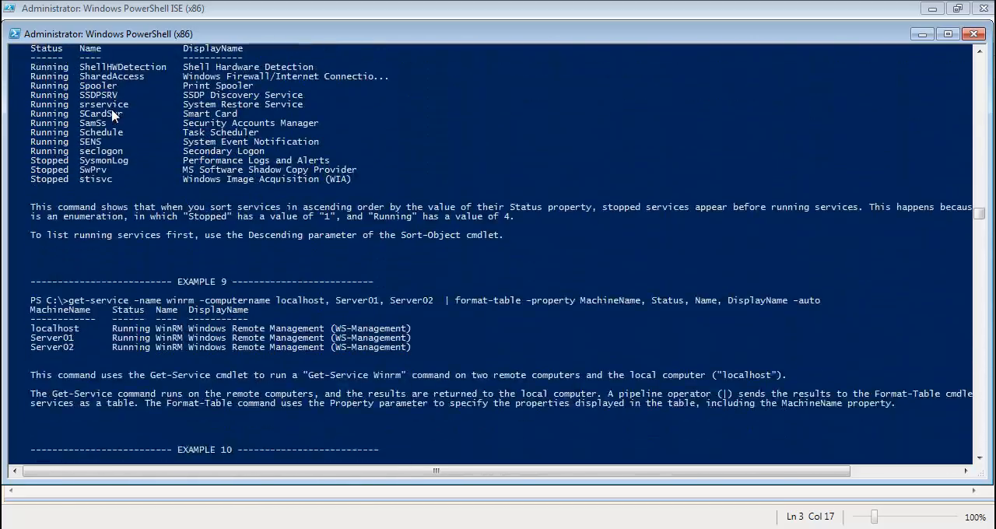
pyautogui.scroll(-3)
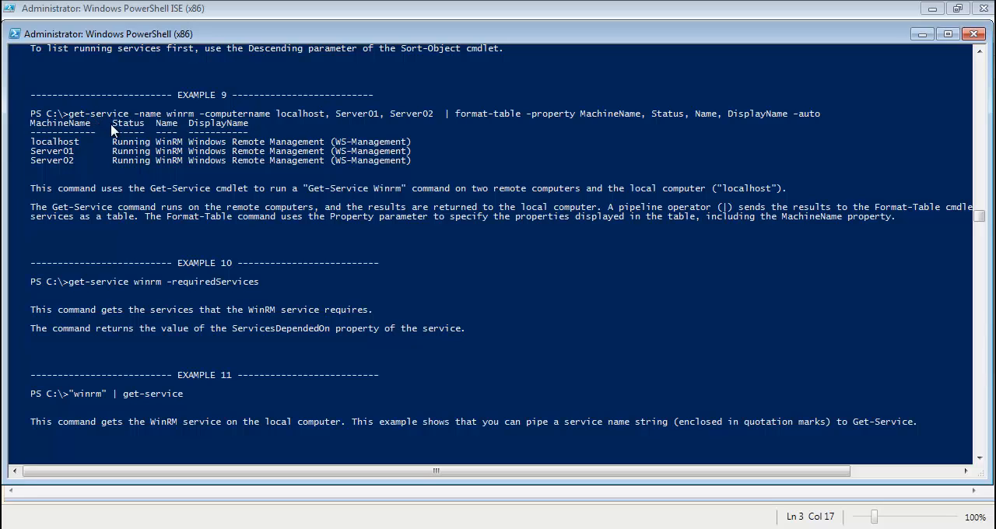
pyautogui.moveTo(201, 210)
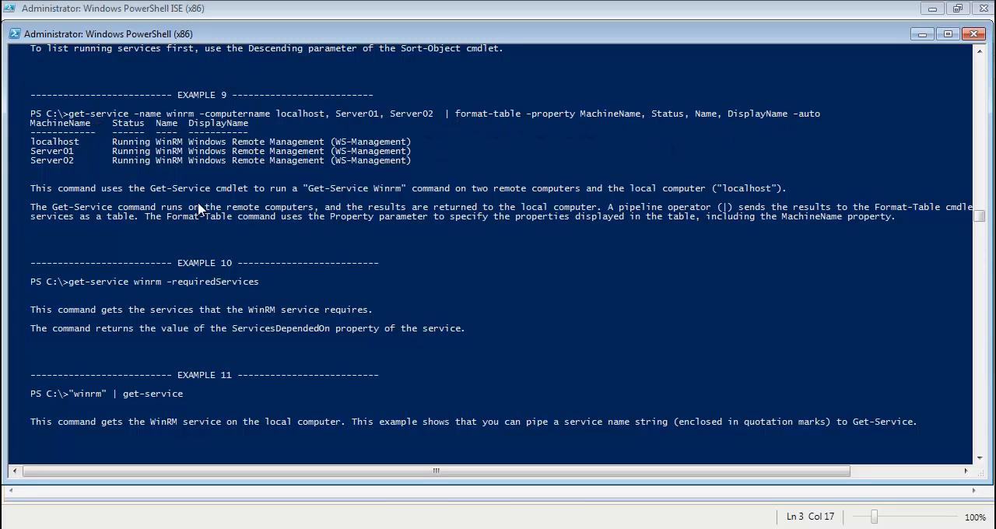
pyautogui.scroll(-3)
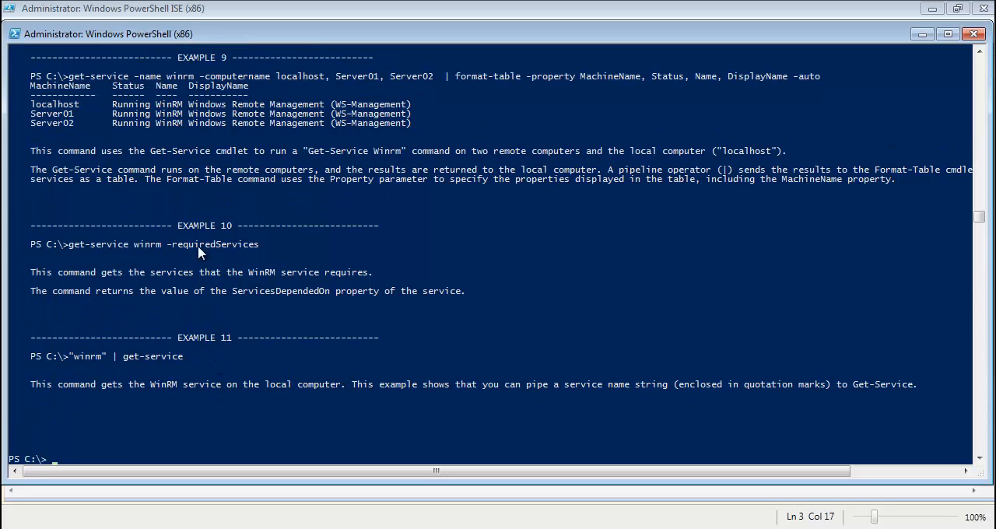
pyautogui.moveTo(280, 252)
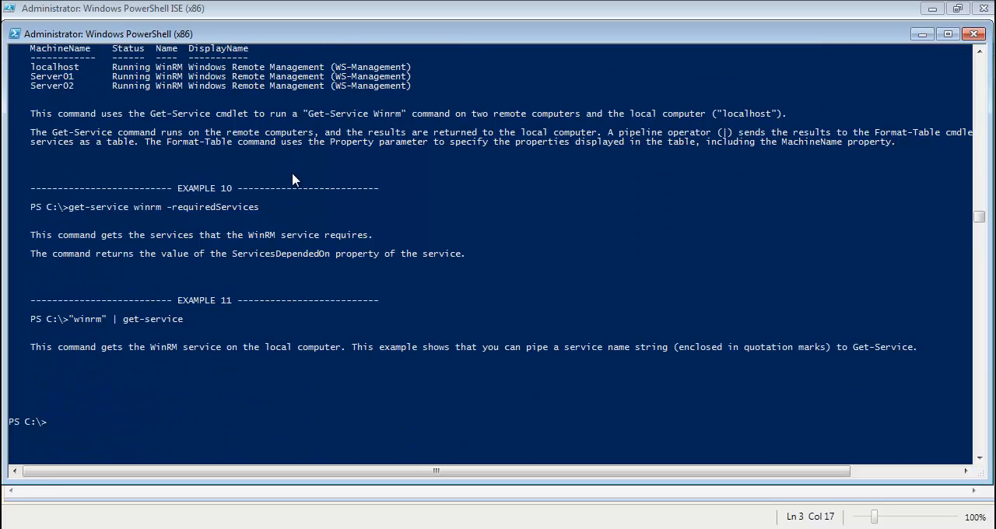
pyautogui.write('Get-Help')
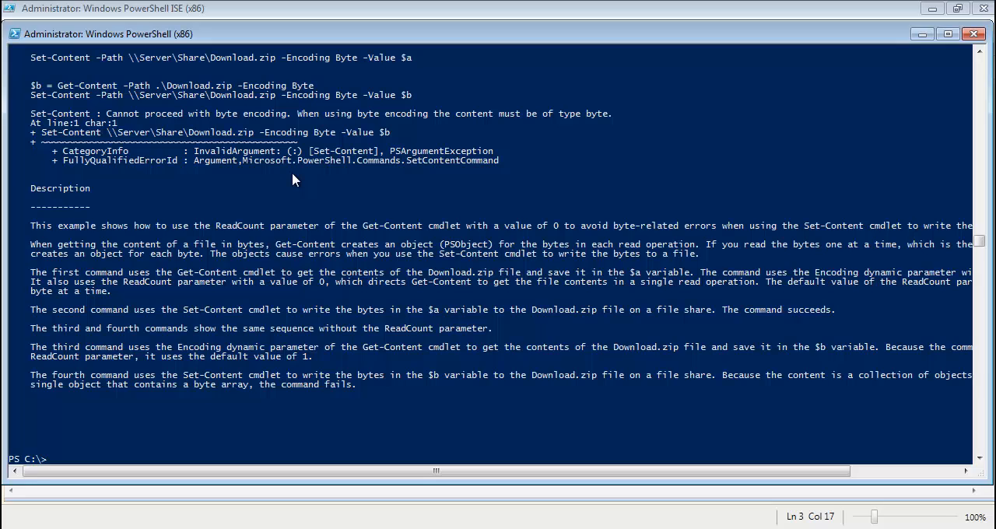
# Run Get-Help Get-Content -Examples, then cycle parameters -Path, -Category, -ErrorAction, -Debug, -Component.
pyautogui.write('Get-Help Get-Content -Examples')
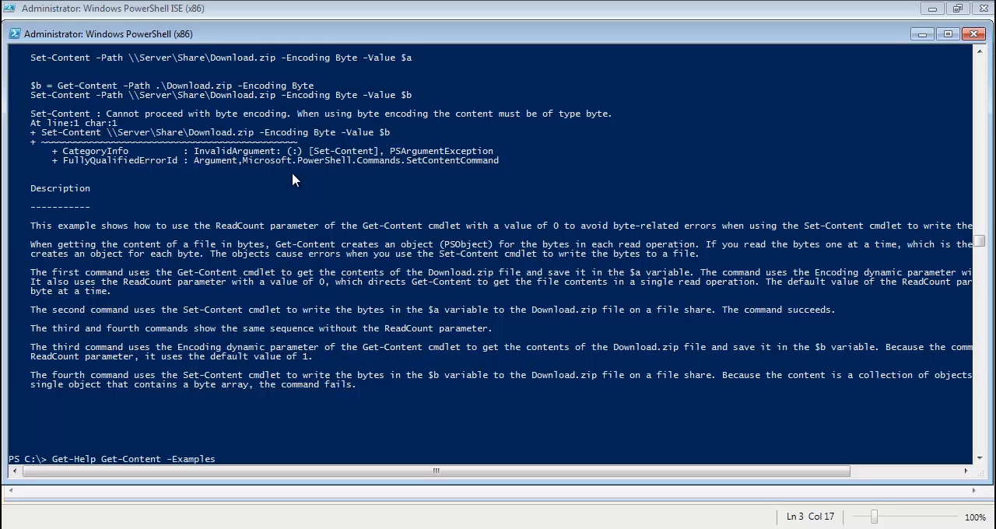
pyautogui.write('-Path')
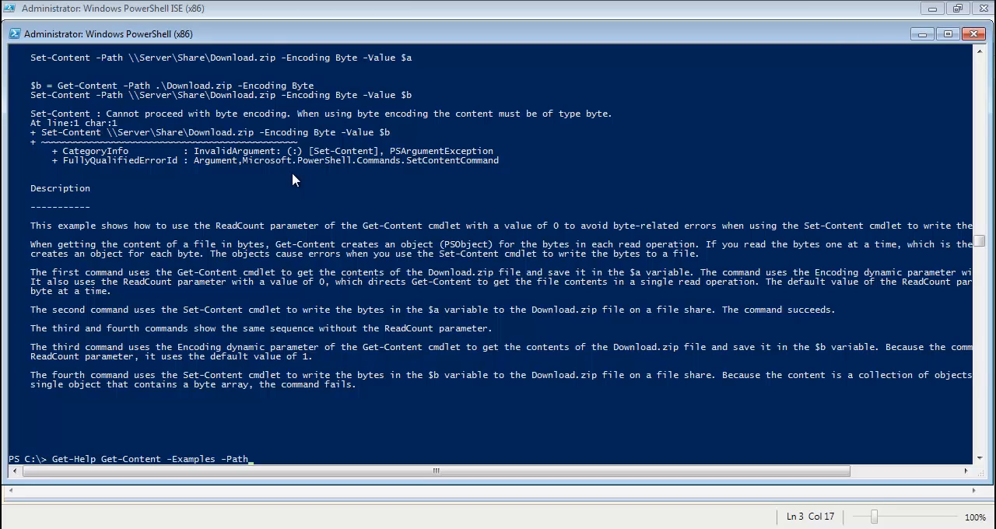
pyautogui.write('Category')
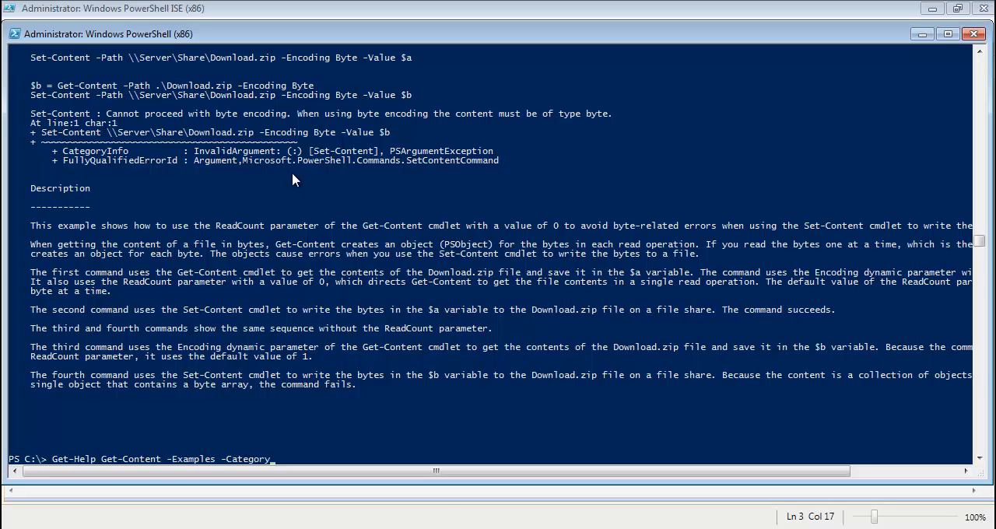
pyautogui.write('-ErrorAction')
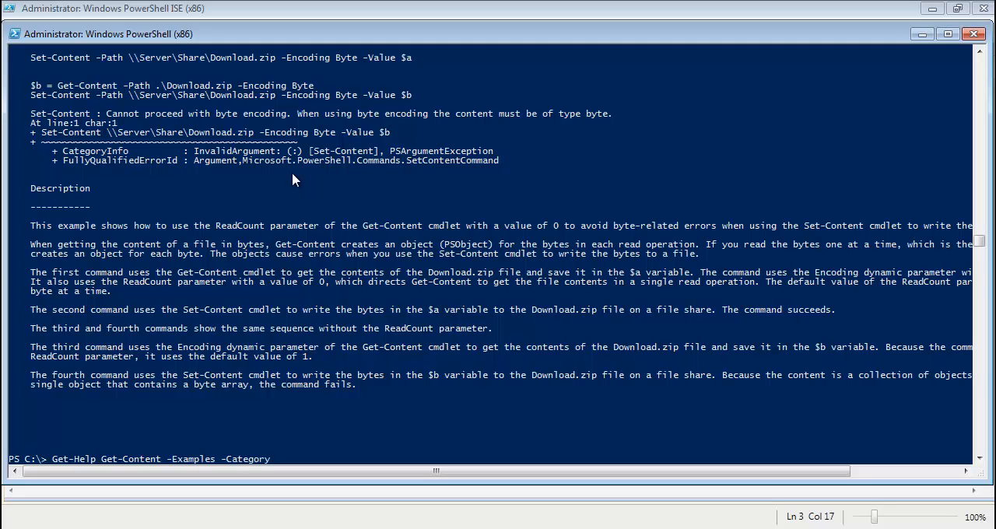
pyautogui.write('-Debug')
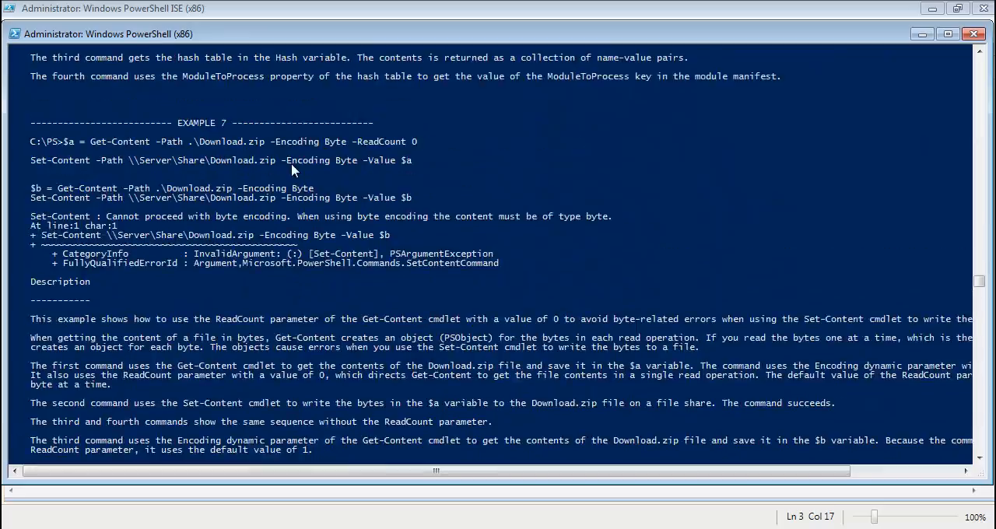
pyautogui.scroll(-3)
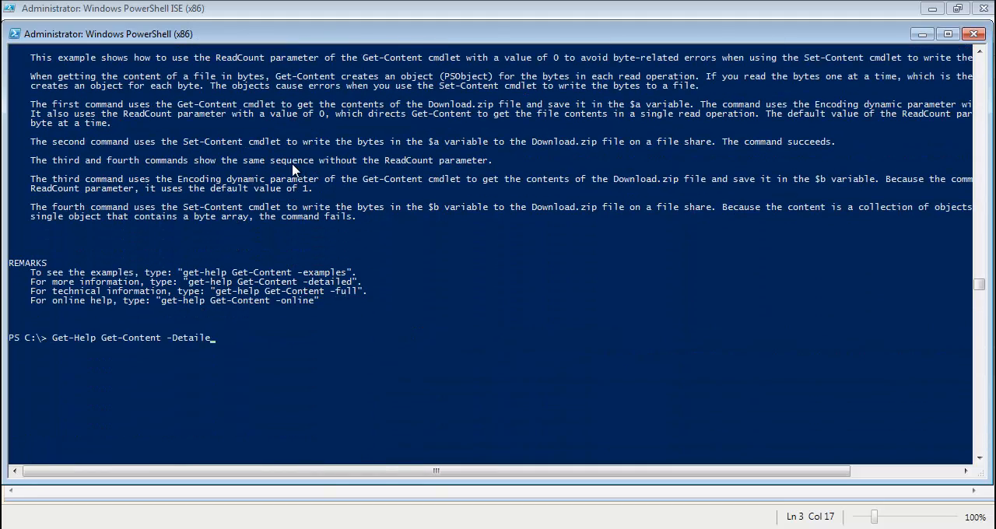
pyautogui.write('-Component')
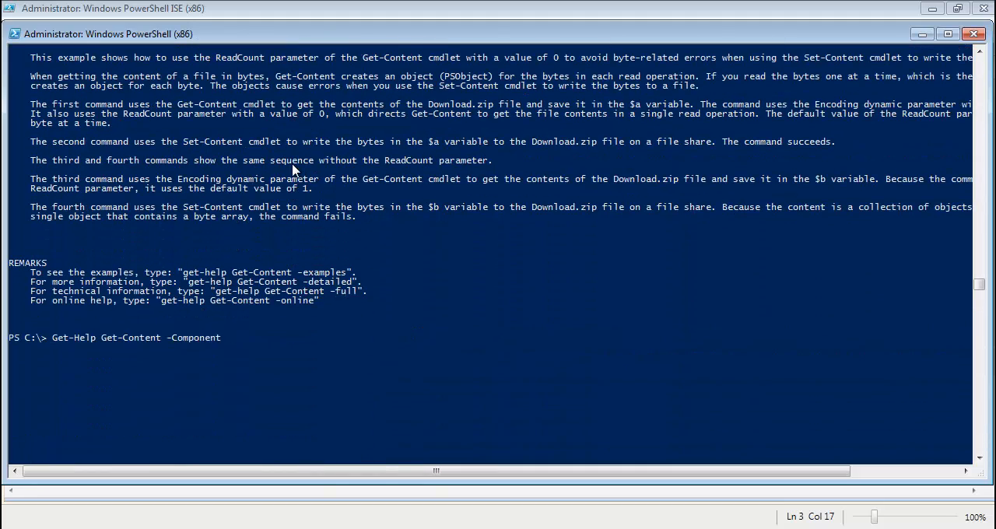